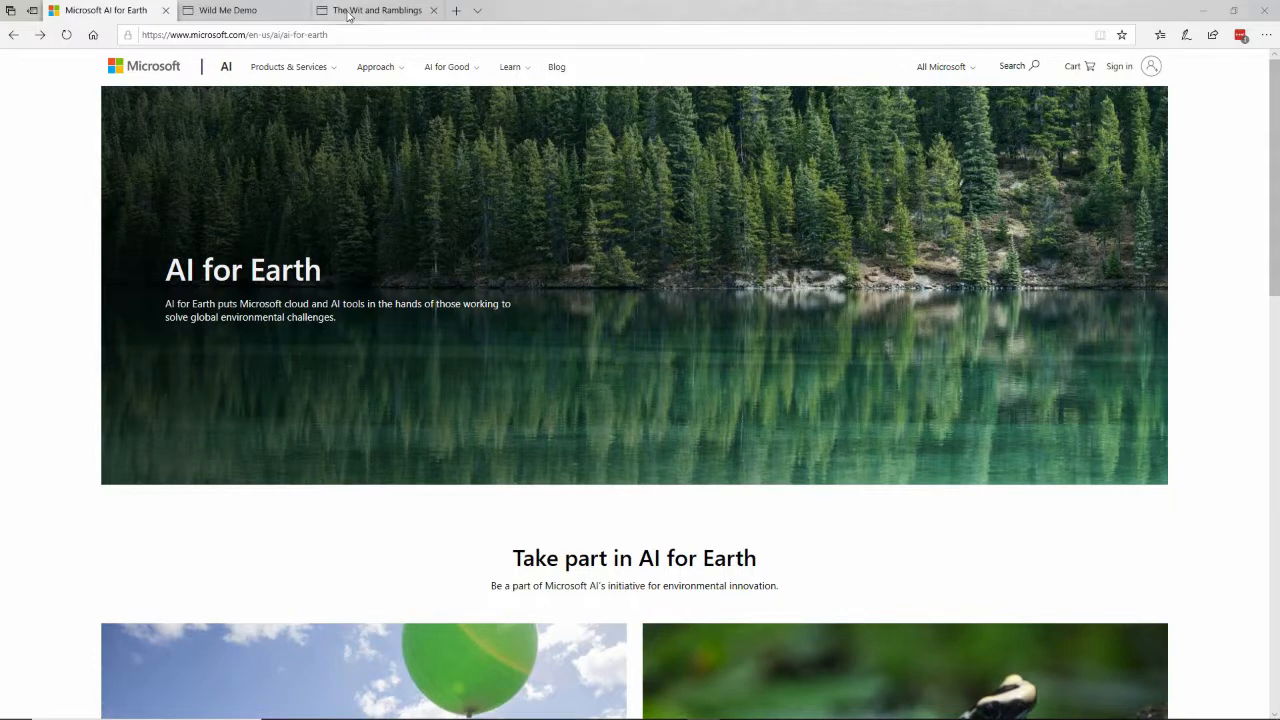
Bring the whaleshark.org tab to the front in Edge
{"action": "left_click", "coordinate": [375, 10]}
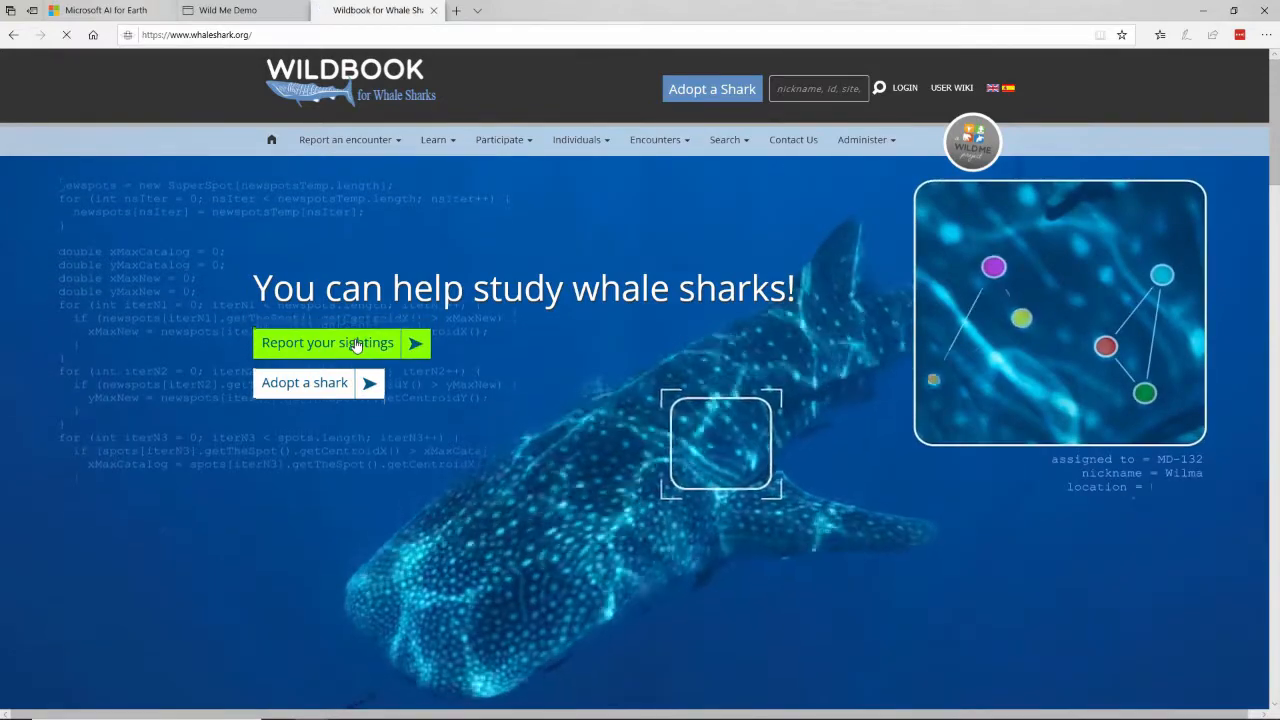
Open the sighting report form with encounter date 2019-10-28, then go to the Wild Me Demo
{"action": "left_click", "coordinate": [328, 342]}
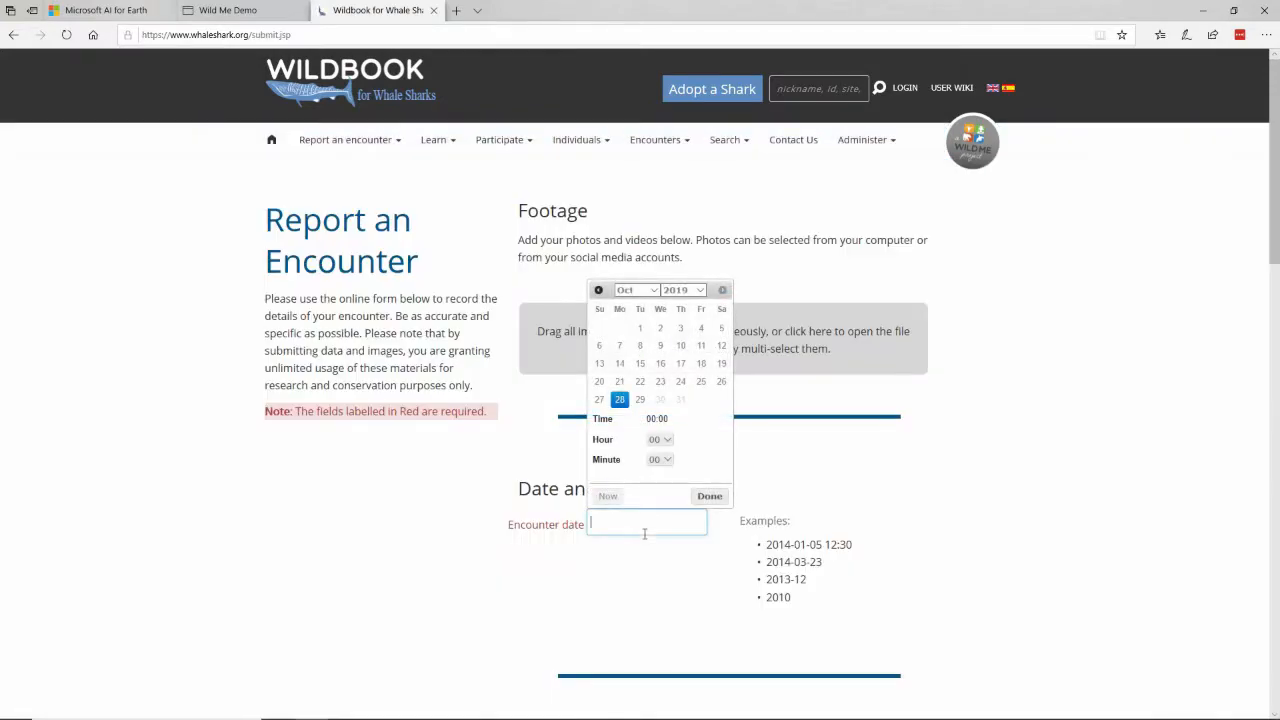
{"action": "left_click", "coordinate": [619, 399]}
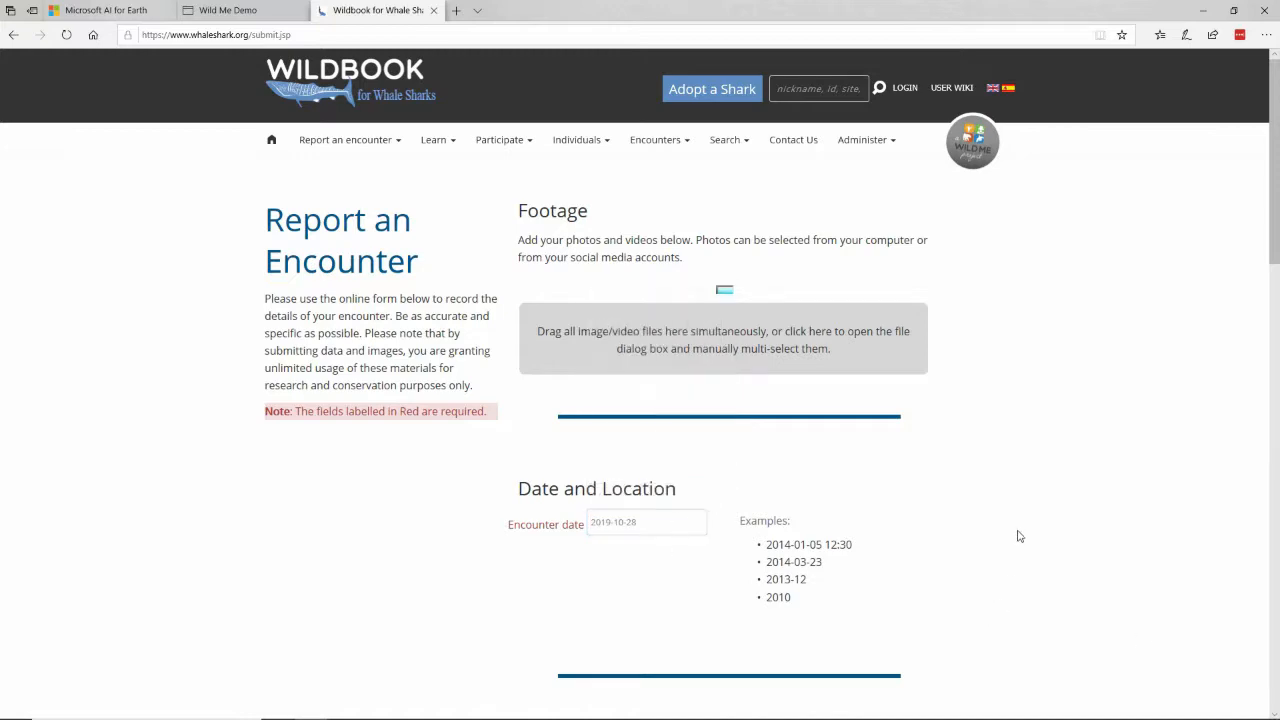
{"action": "scroll", "scroll_direction": "down", "scroll_amount": 3}
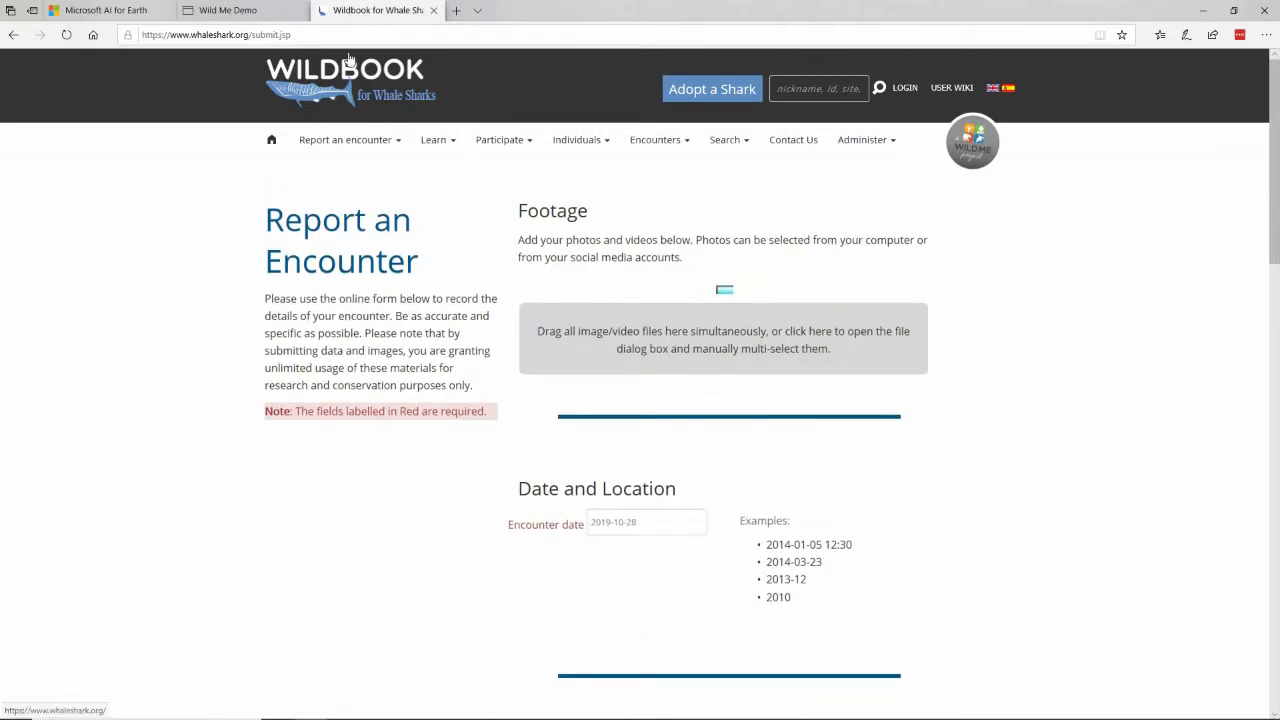
{"action": "left_click", "coordinate": [240, 10]}
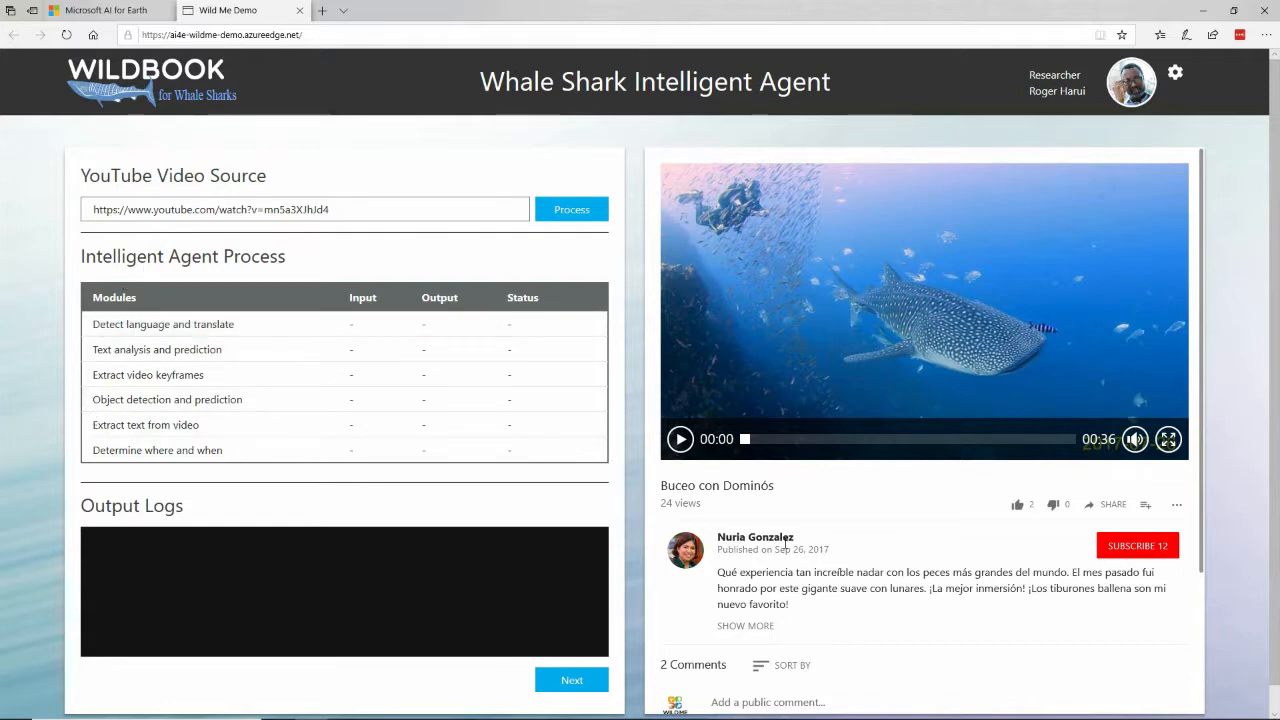
{"action": "left_click", "coordinate": [680, 439]}
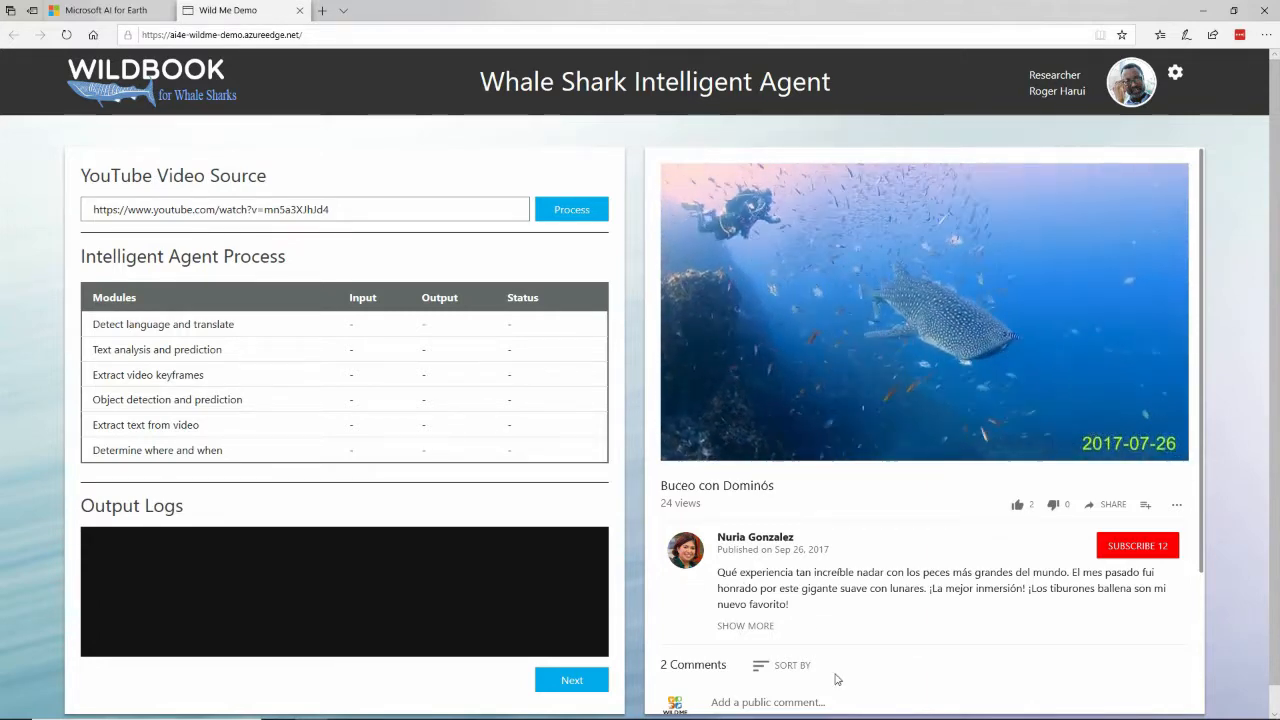
{"action": "left_click", "coordinate": [924, 310]}
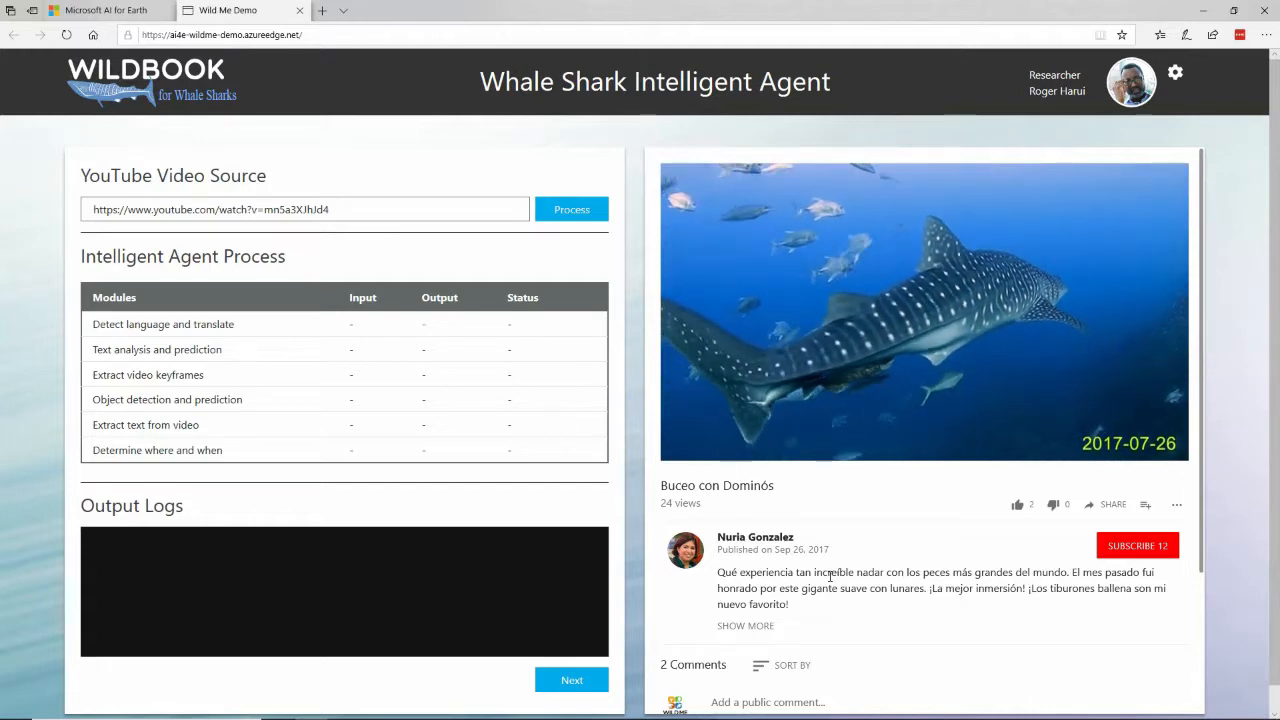
{"action": "left_click", "coordinate": [924, 300]}
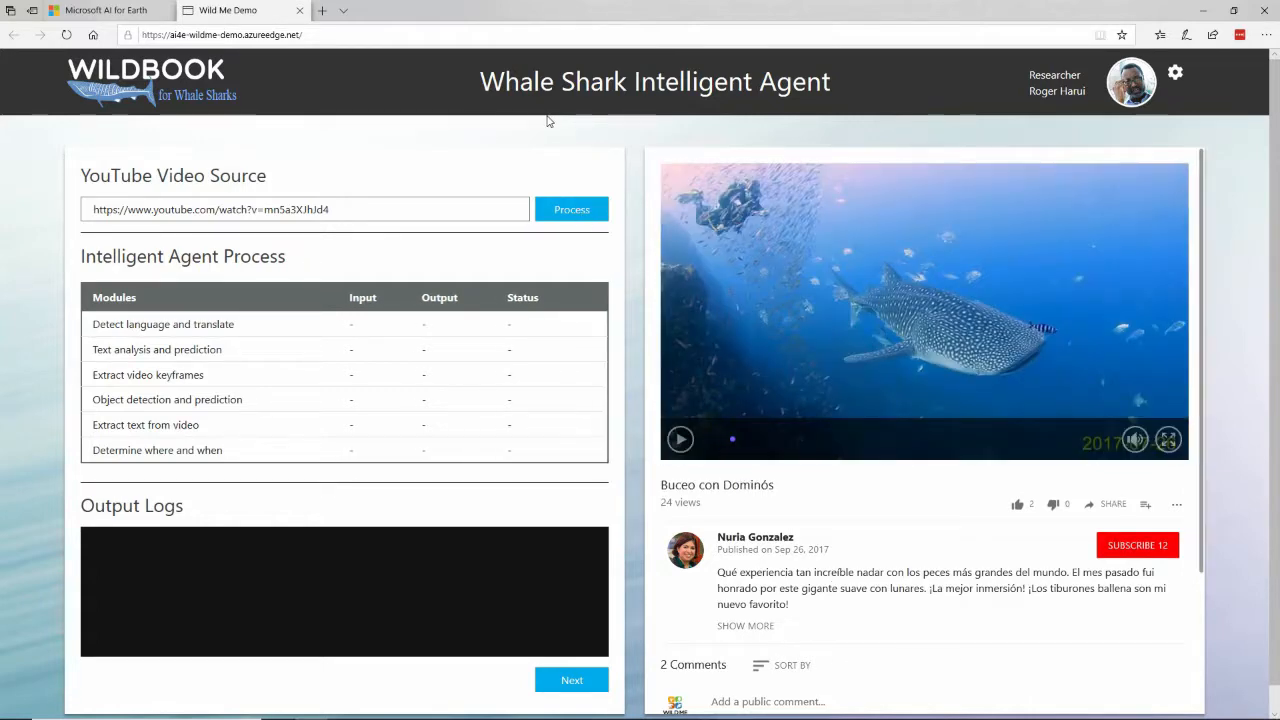
Process the YouTube video through all Intelligent Agent modules
{"action": "left_click", "coordinate": [571, 209]}
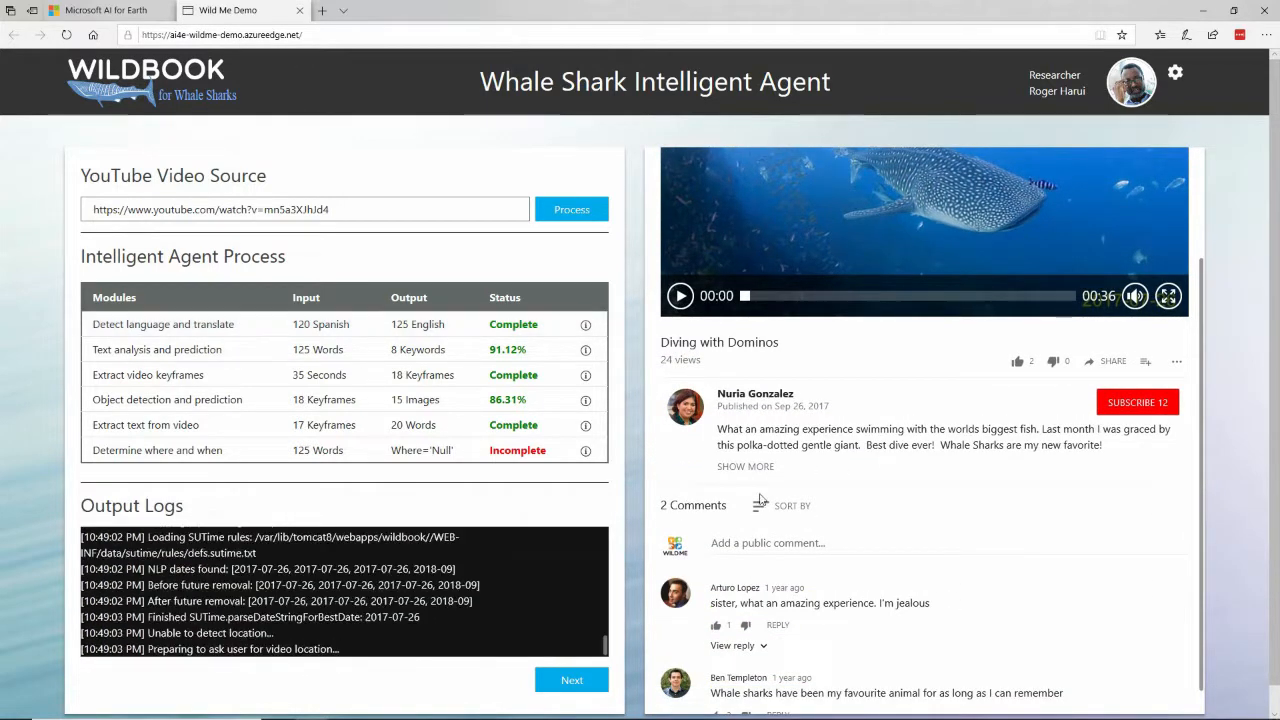
{"action": "mouse_move", "coordinate": [687, 444]}
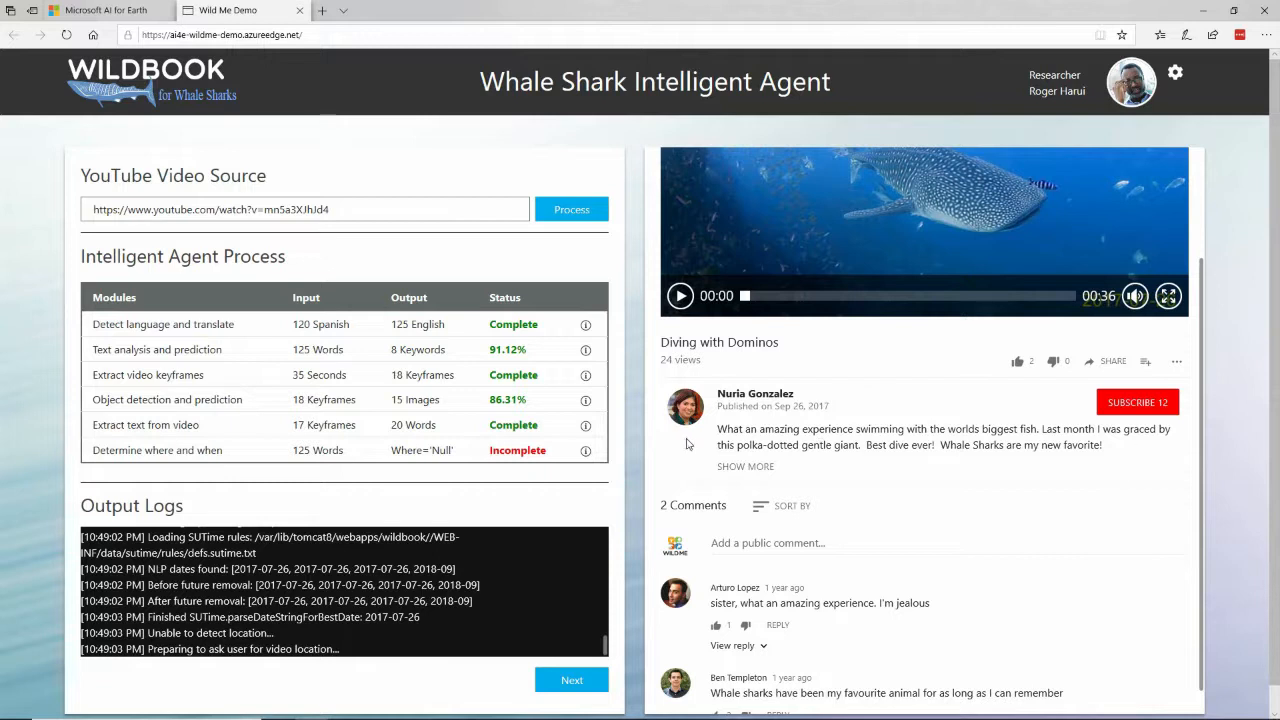
{"action": "mouse_move", "coordinate": [830, 465]}
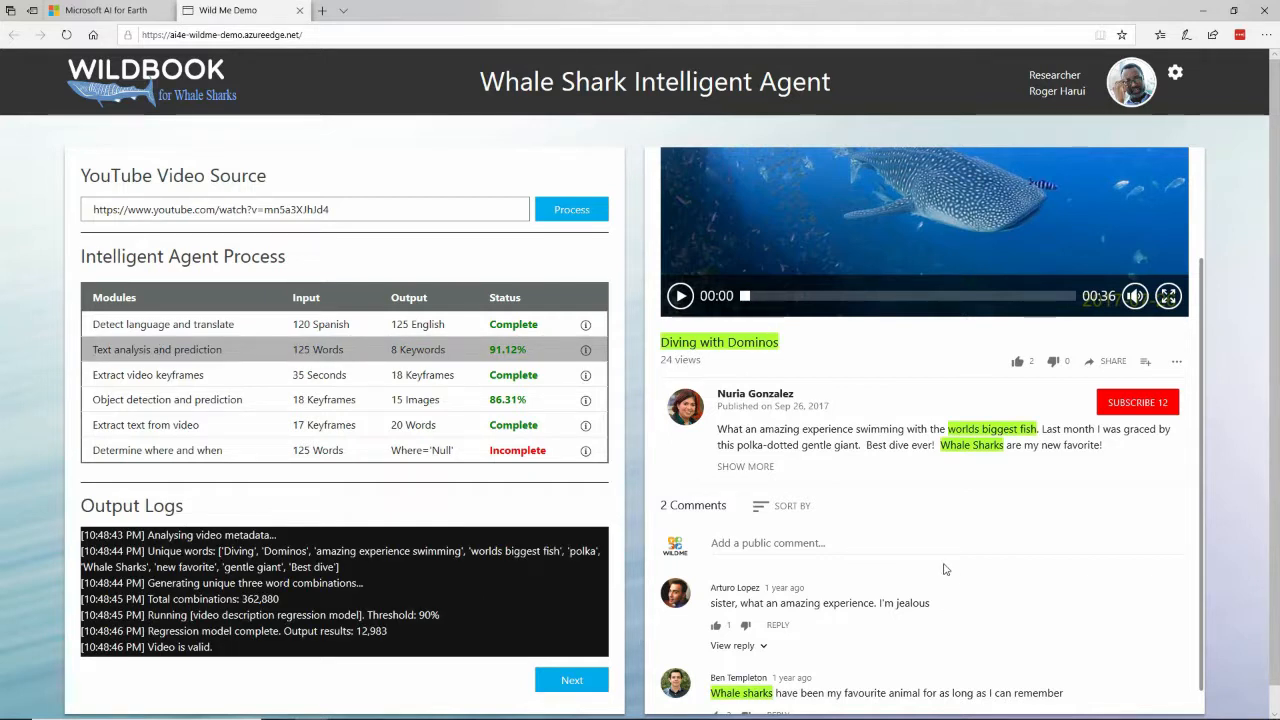
{"action": "mouse_move", "coordinate": [1008, 457]}
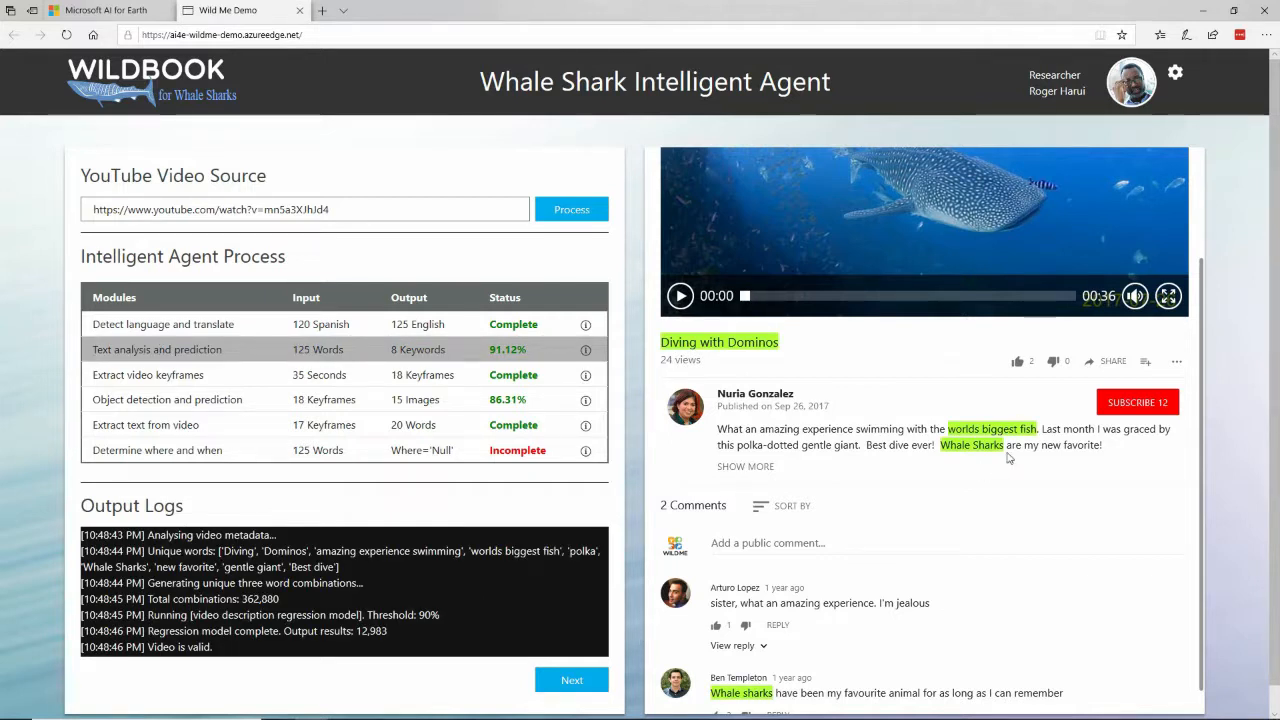
{"action": "mouse_move", "coordinate": [1007, 460]}
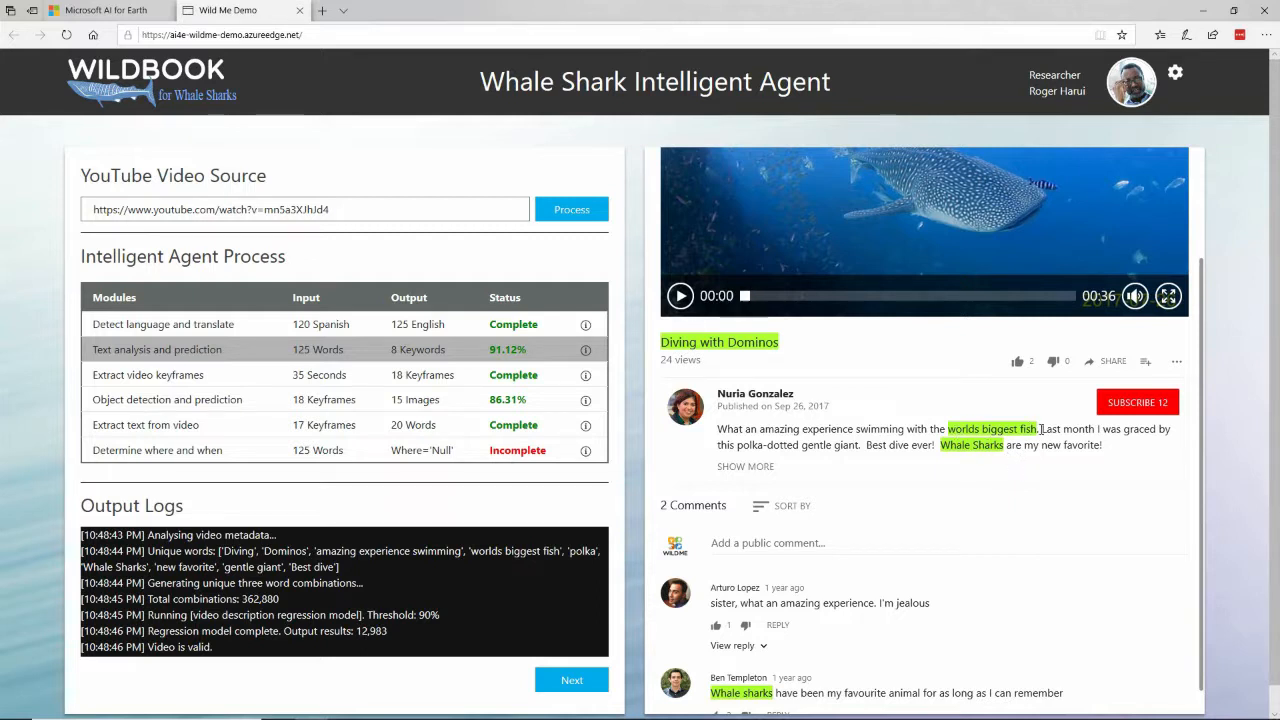
{"action": "mouse_move", "coordinate": [585, 350]}
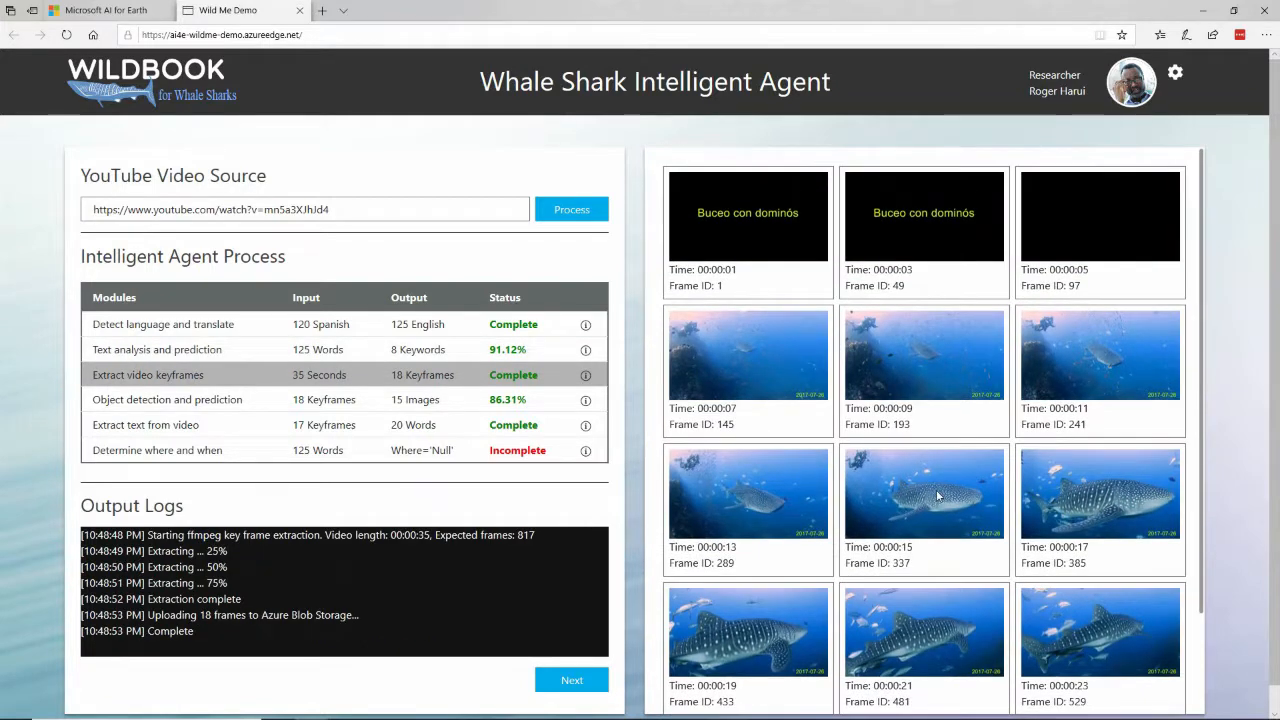
{"action": "mouse_move", "coordinate": [855, 515]}
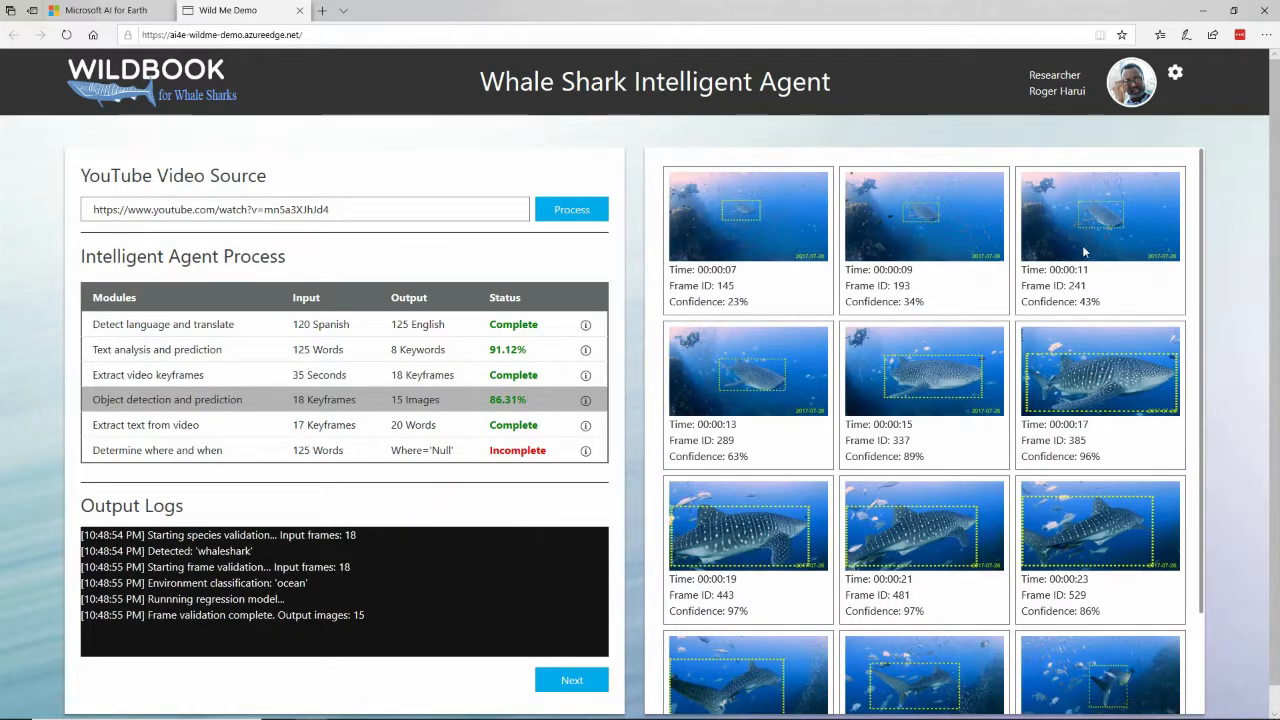
{"action": "mouse_move", "coordinate": [680, 553]}
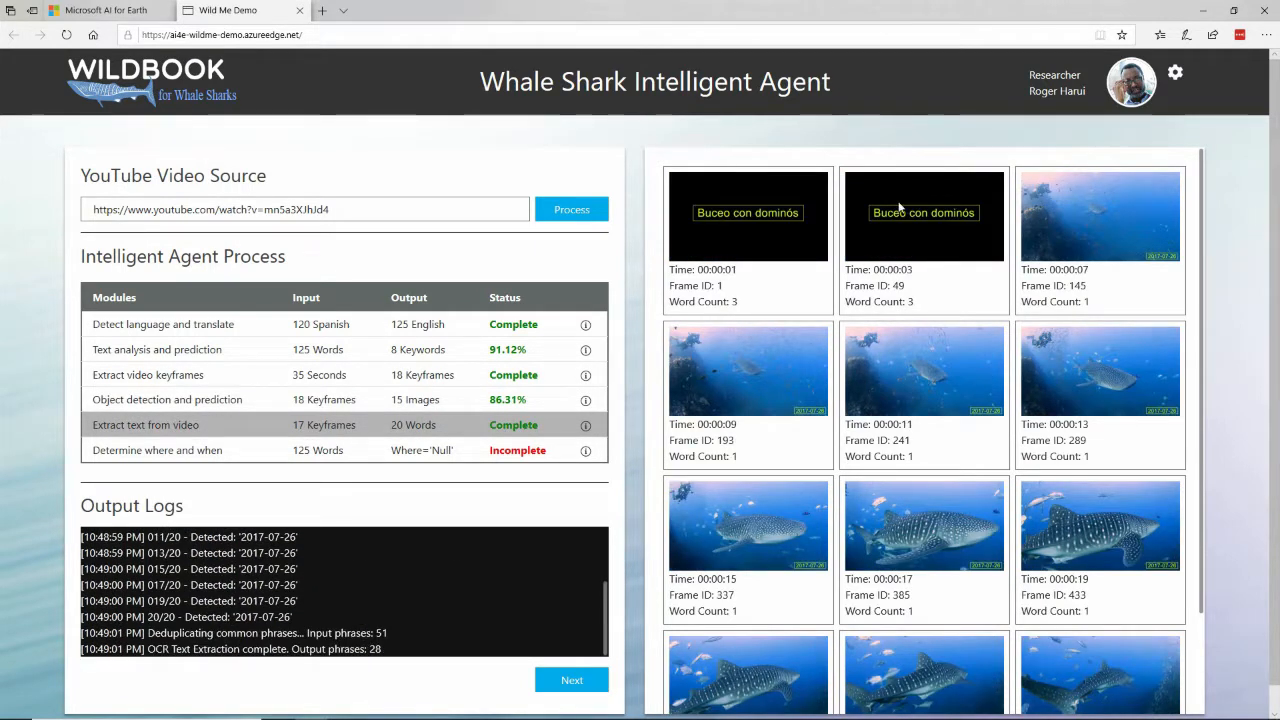
{"action": "mouse_move", "coordinate": [805, 226]}
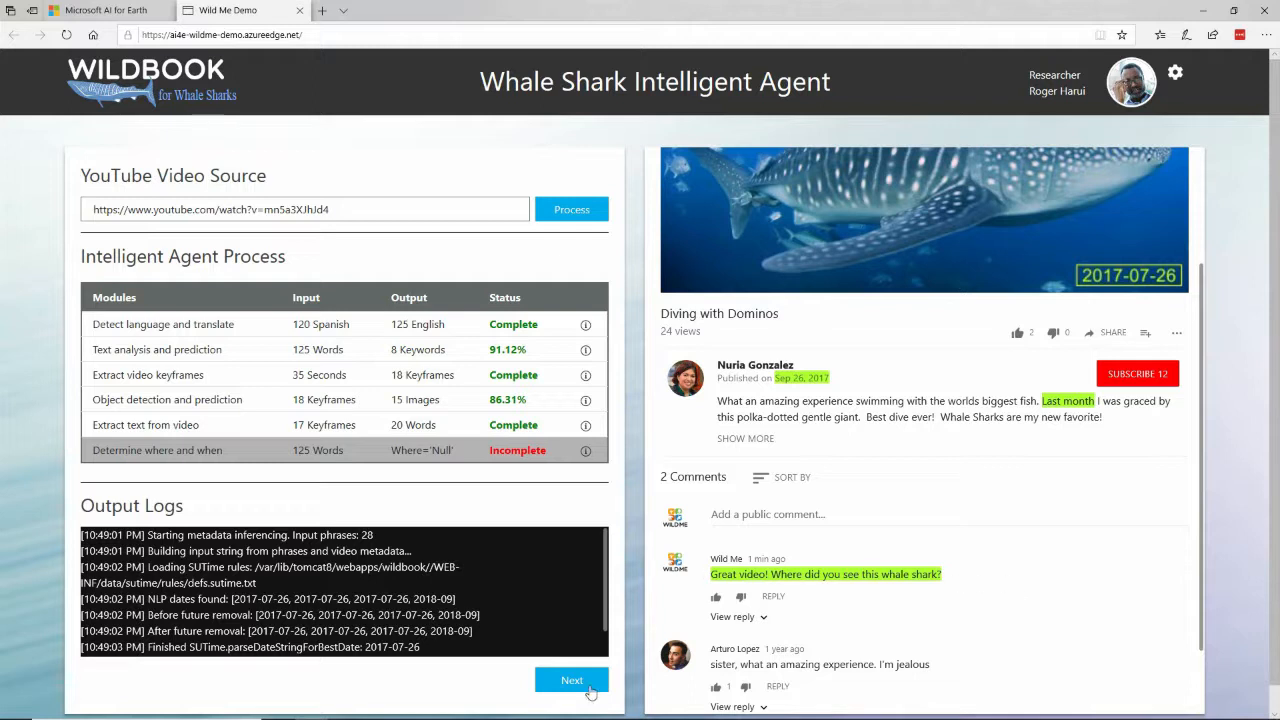
Advance to the Whale Shark Scan Results page
{"action": "left_click", "coordinate": [571, 680]}
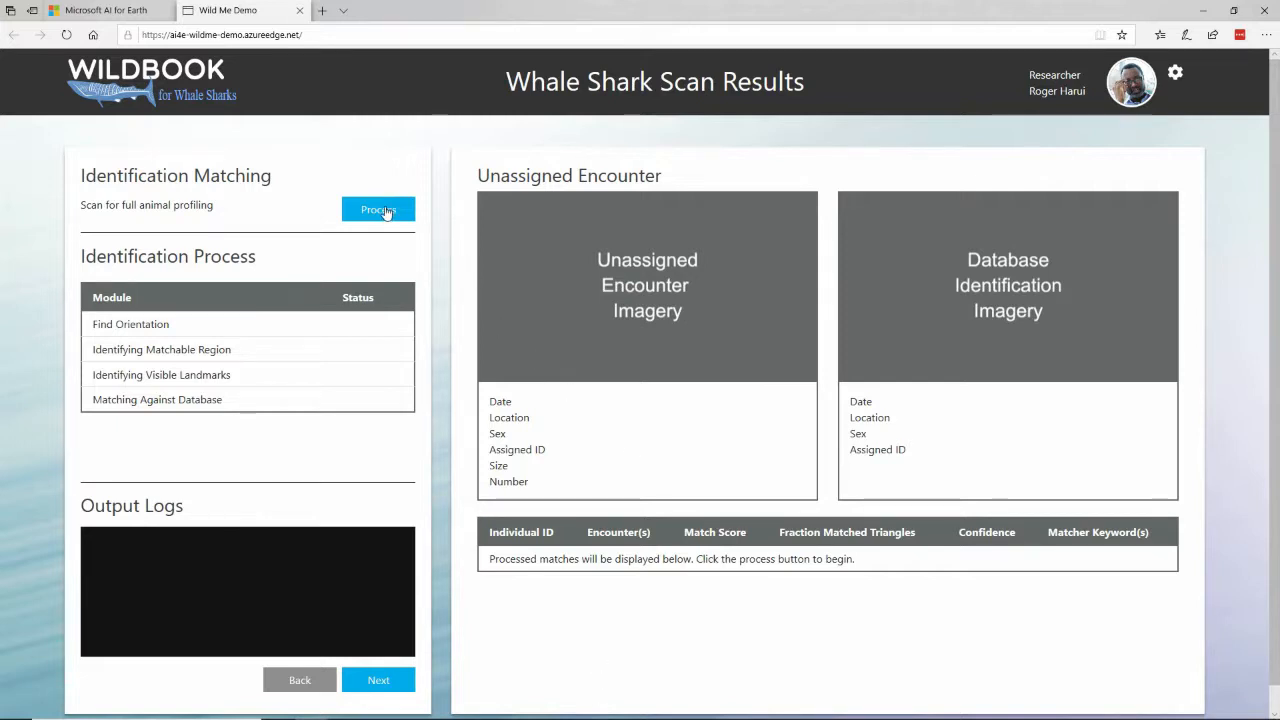
Run identification matching and preview the H-019 and BZ-010 candidate matches
{"action": "left_click", "coordinate": [378, 209]}
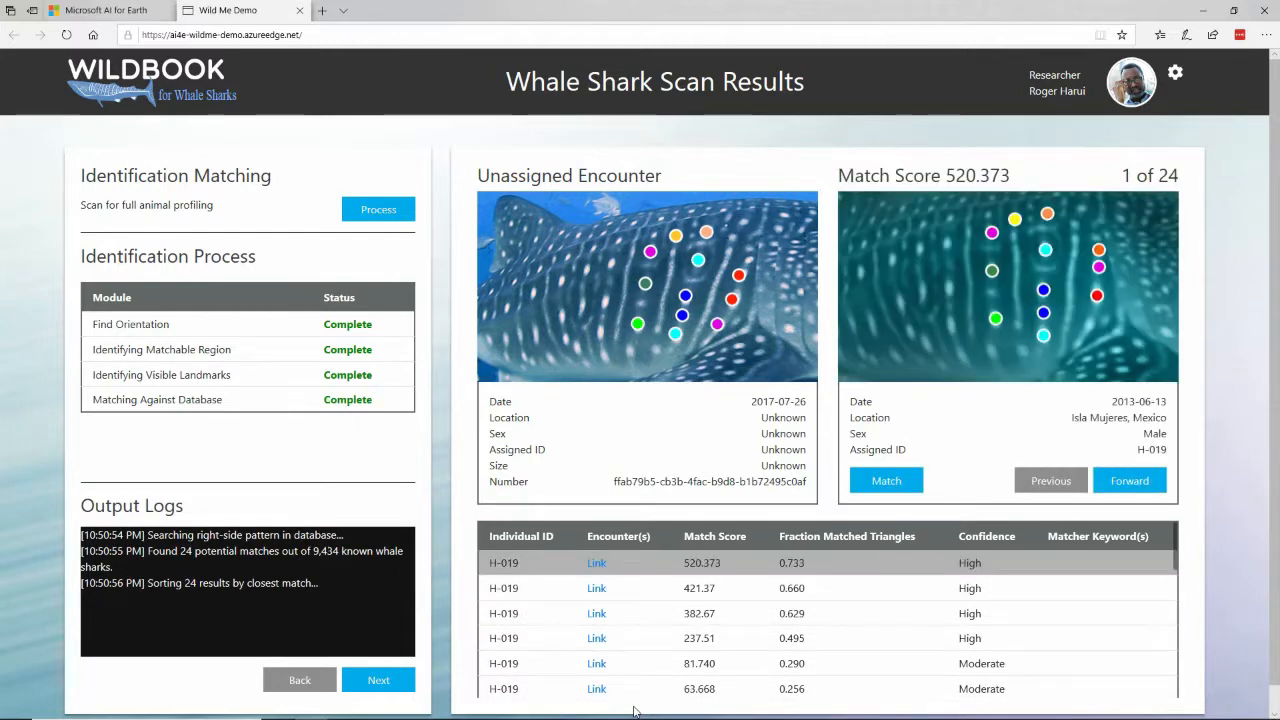
{"action": "mouse_move", "coordinate": [617, 523]}
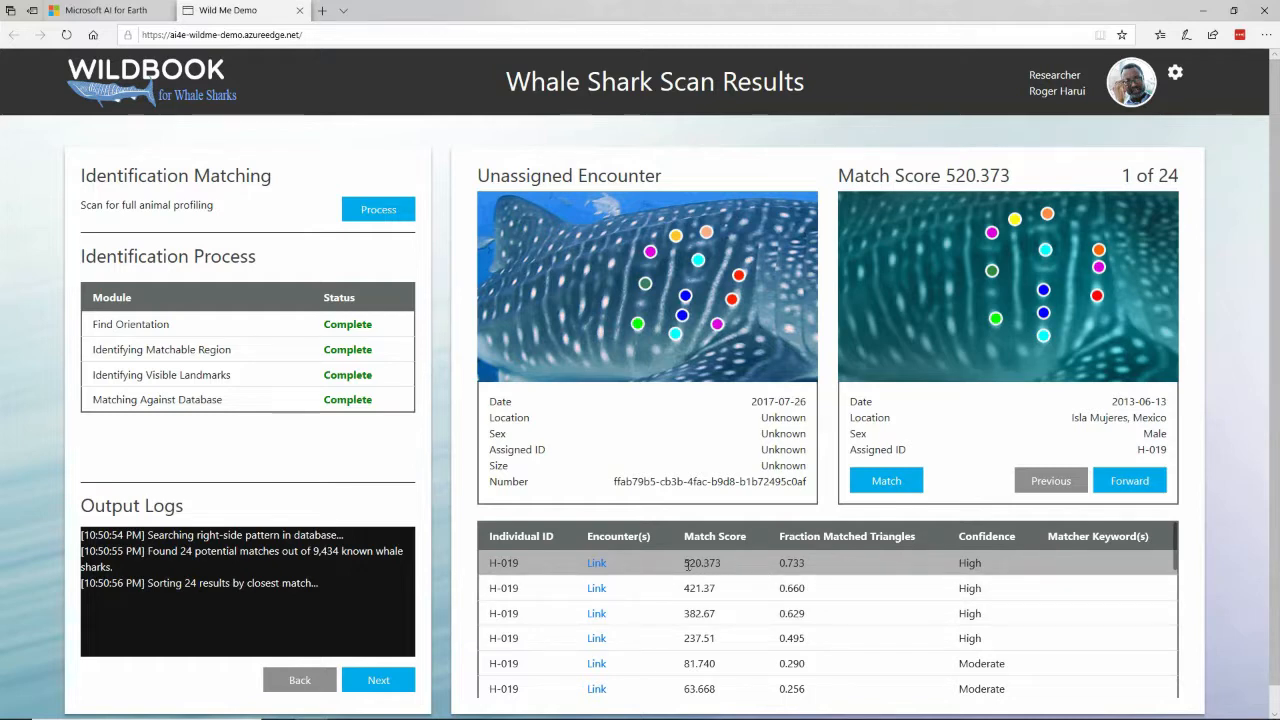
{"action": "mouse_move", "coordinate": [744, 563]}
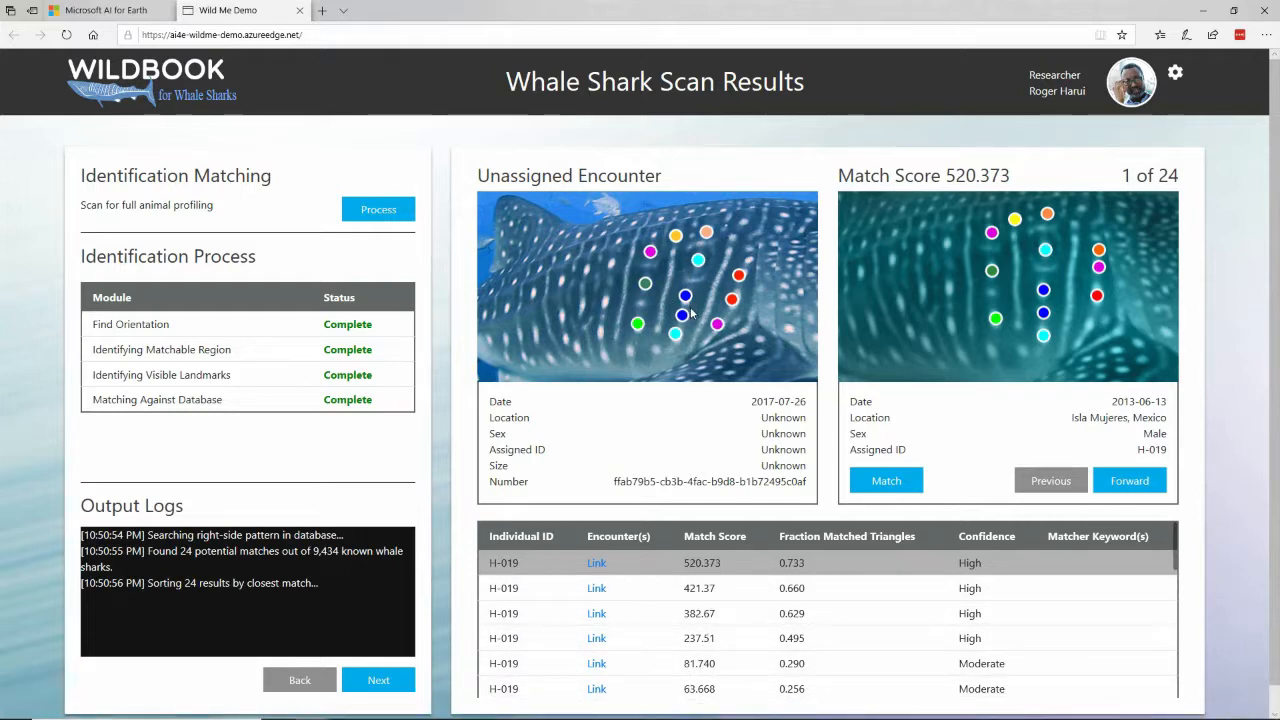
{"action": "mouse_move", "coordinate": [808, 266]}
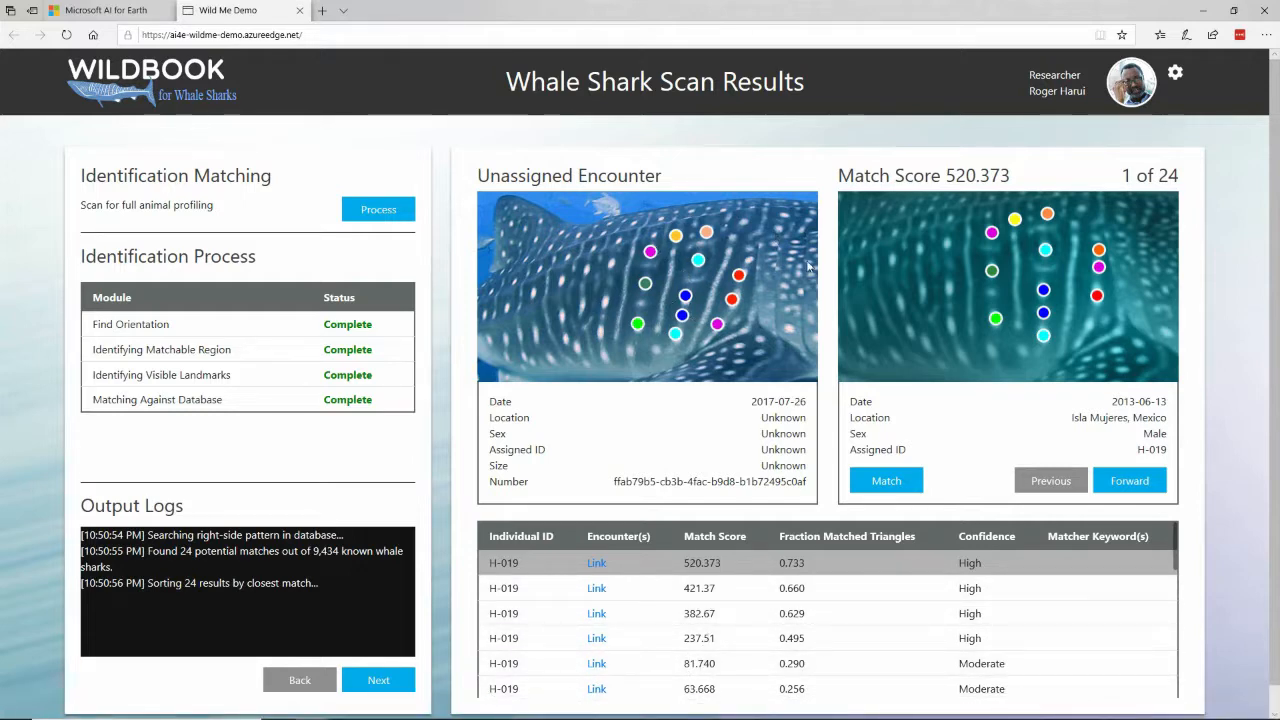
{"action": "mouse_move", "coordinate": [993, 345]}
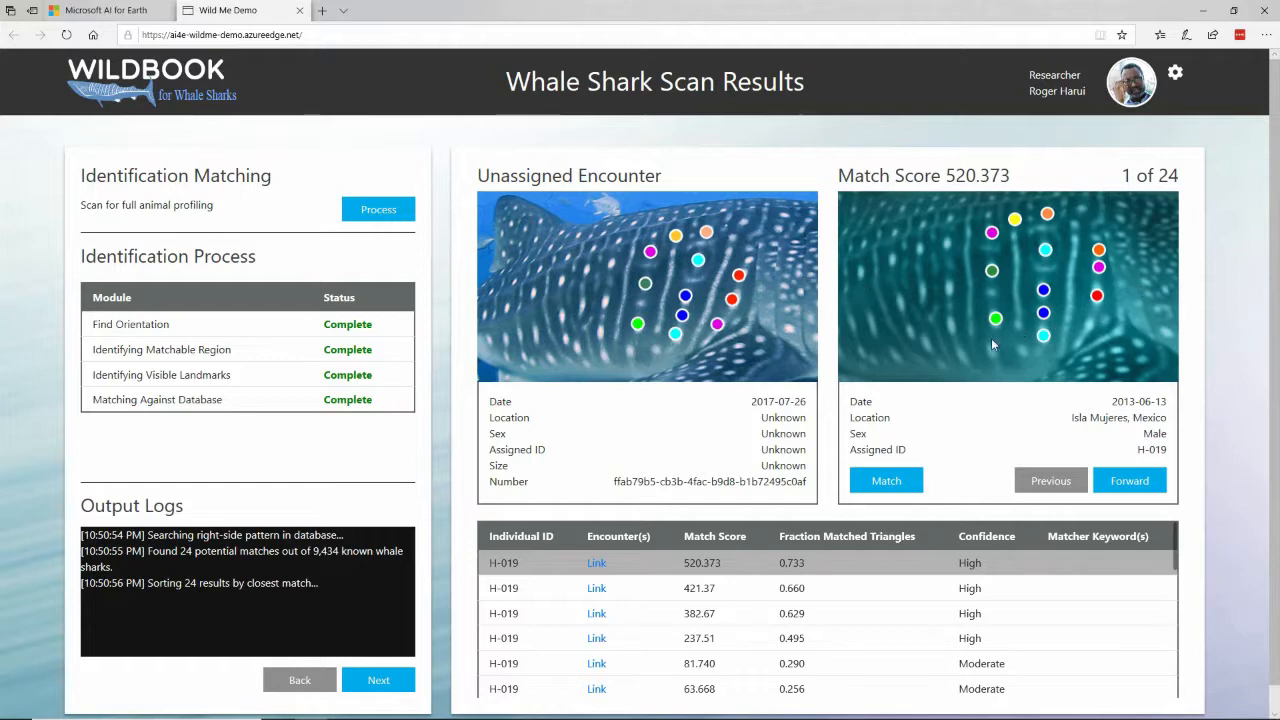
{"action": "mouse_move", "coordinate": [1068, 295]}
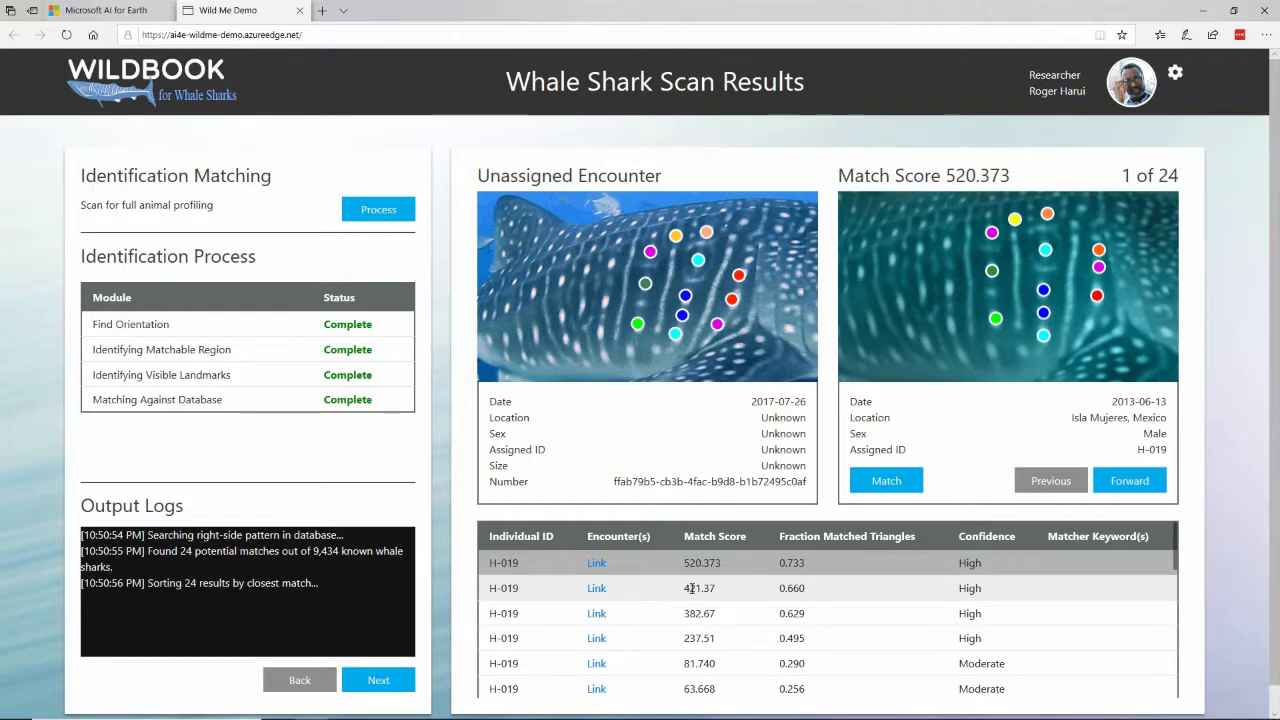
{"action": "left_click", "coordinate": [1129, 480]}
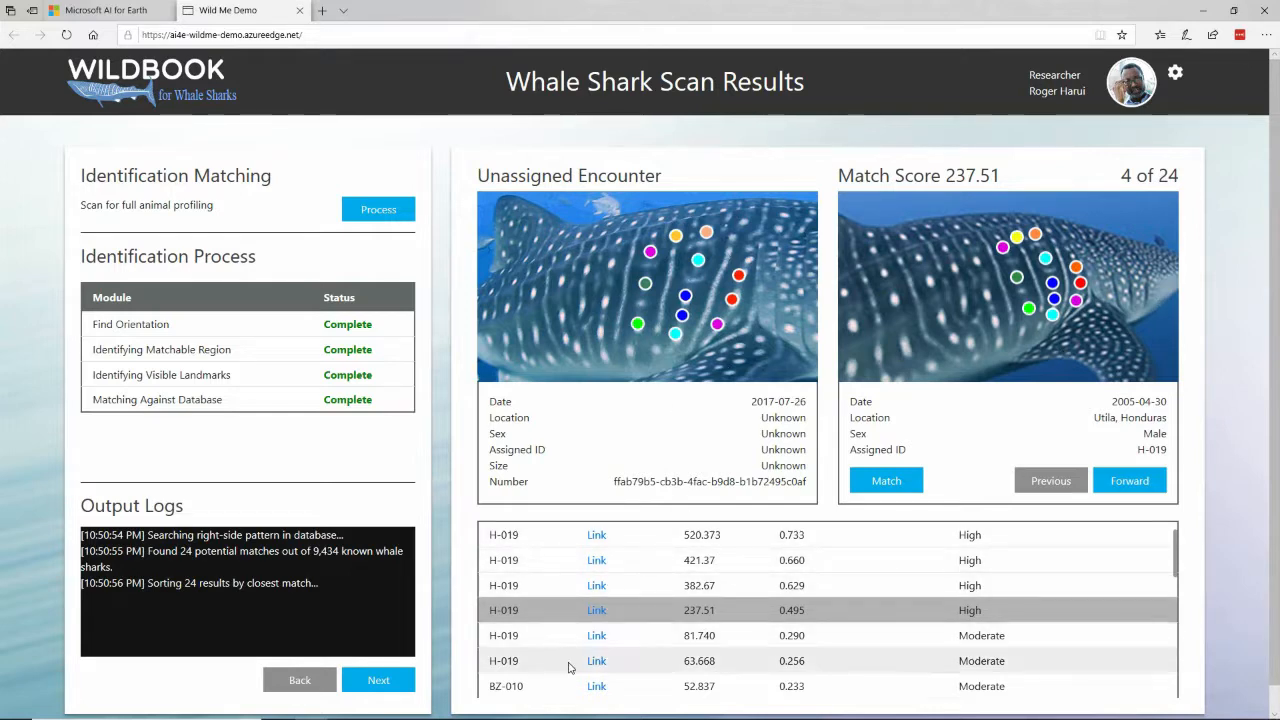
{"action": "scroll", "scroll_direction": "down", "scroll_amount": 3}
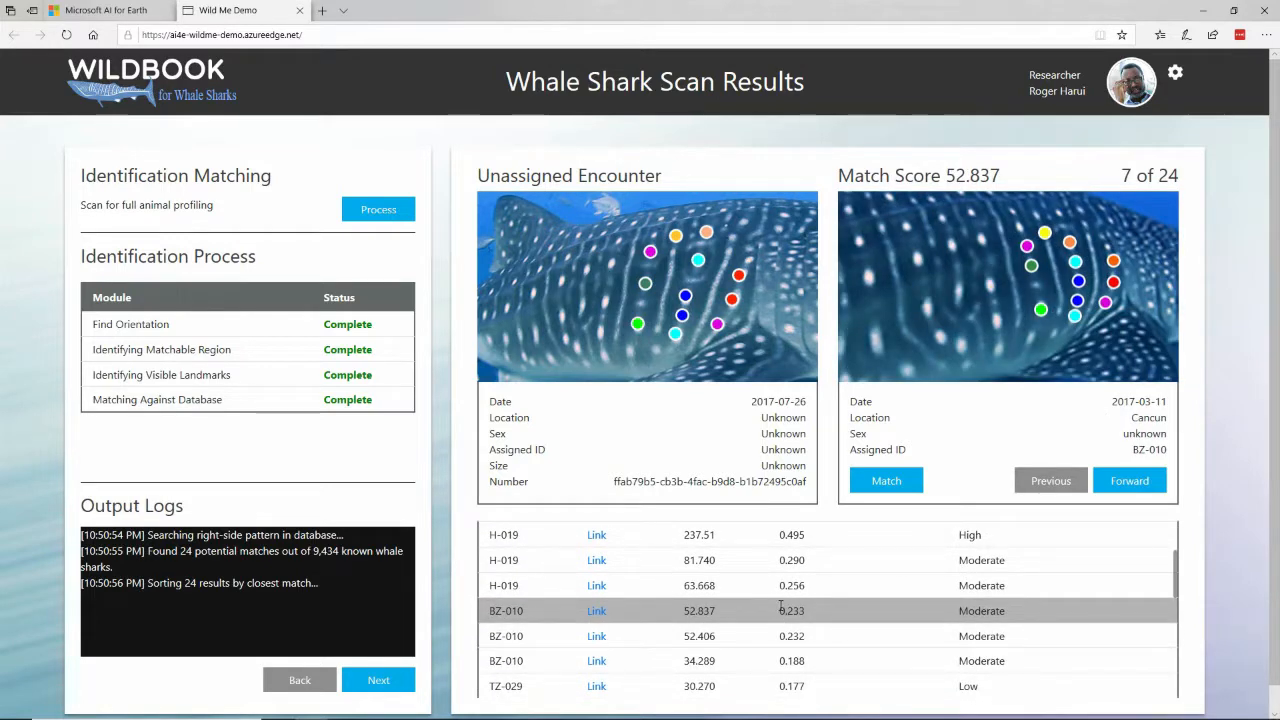
{"action": "left_click", "coordinate": [1129, 480]}
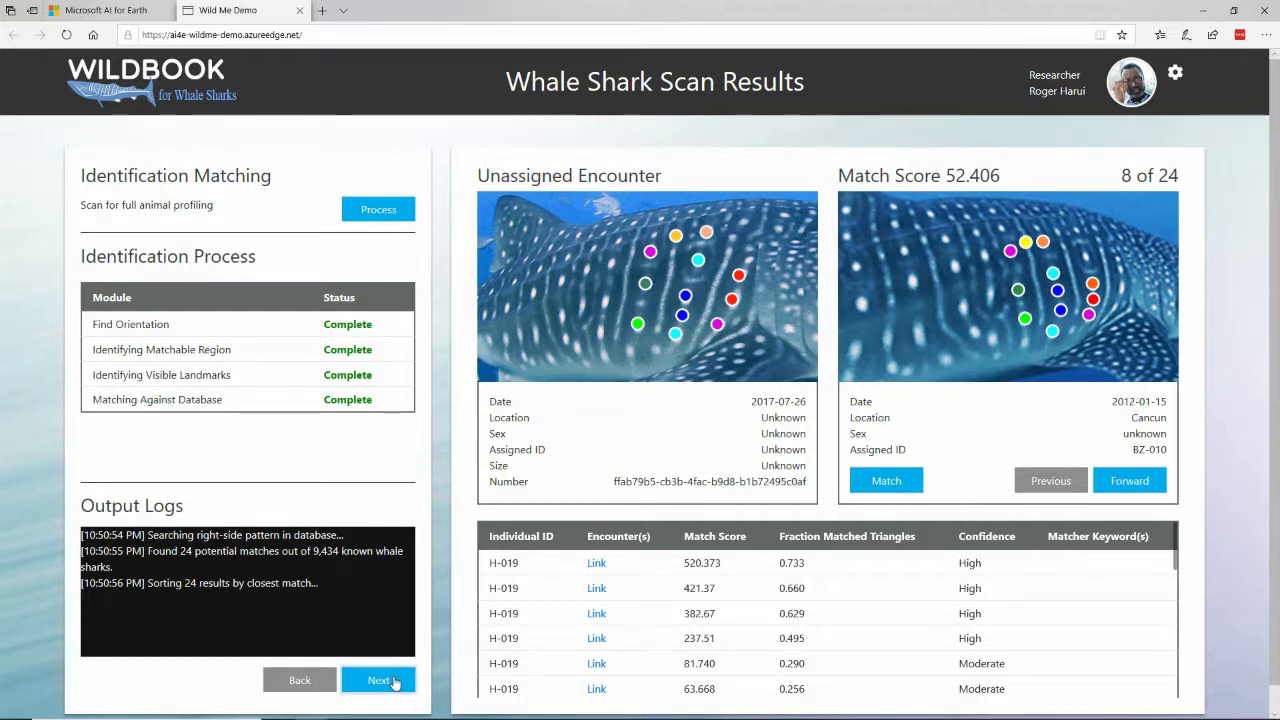
Open Identification Results showing H-019, east of Isla Contoy, Mexico
{"action": "left_click", "coordinate": [379, 680]}
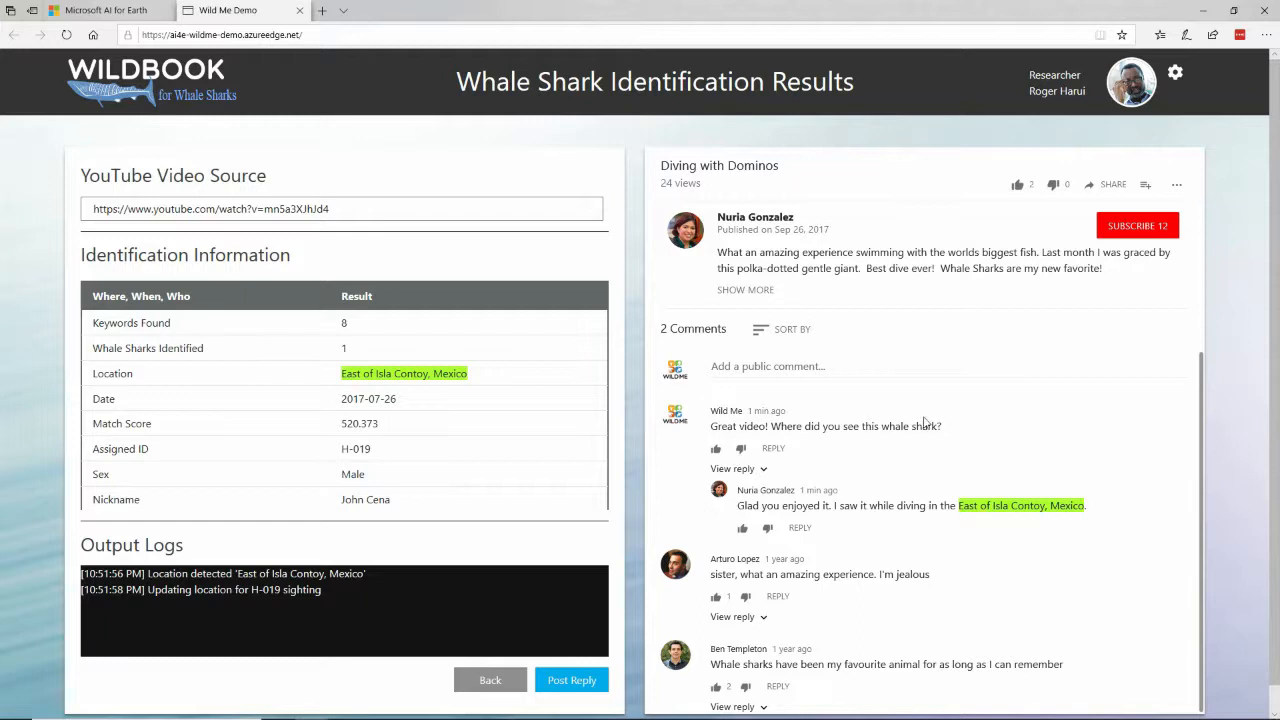
{"action": "mouse_move", "coordinate": [920, 537]}
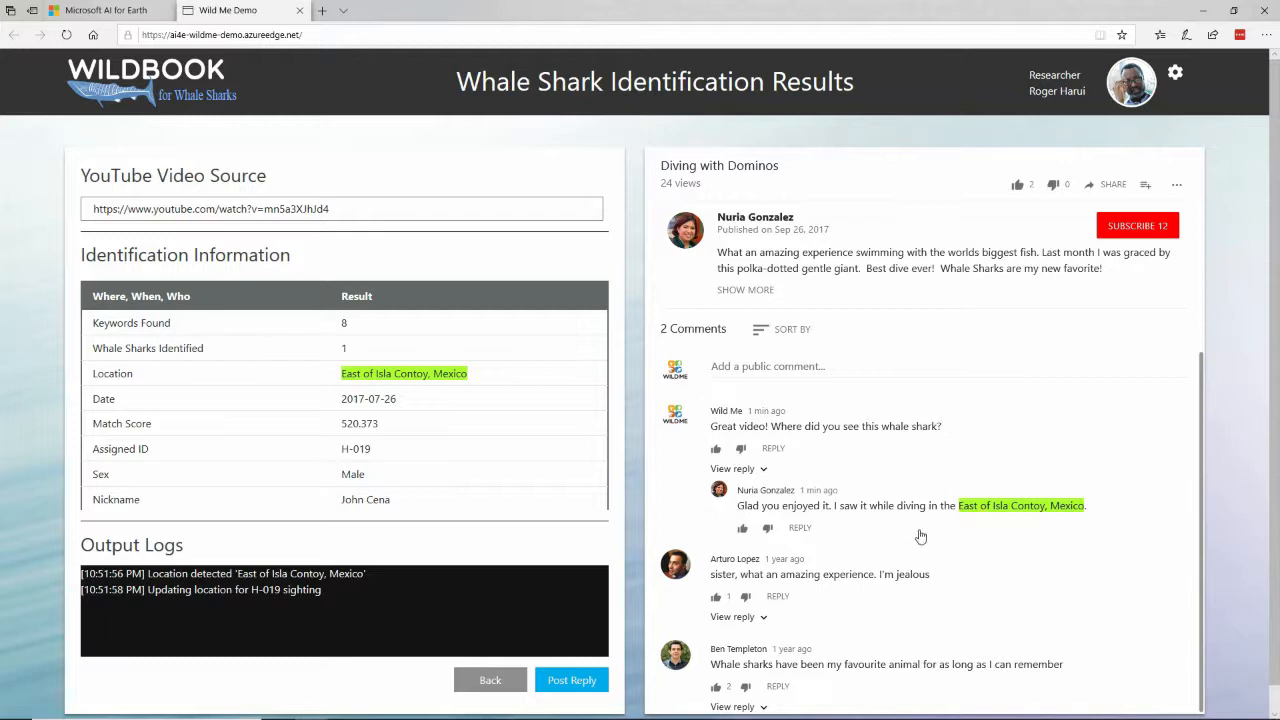
{"action": "mouse_move", "coordinate": [1048, 520]}
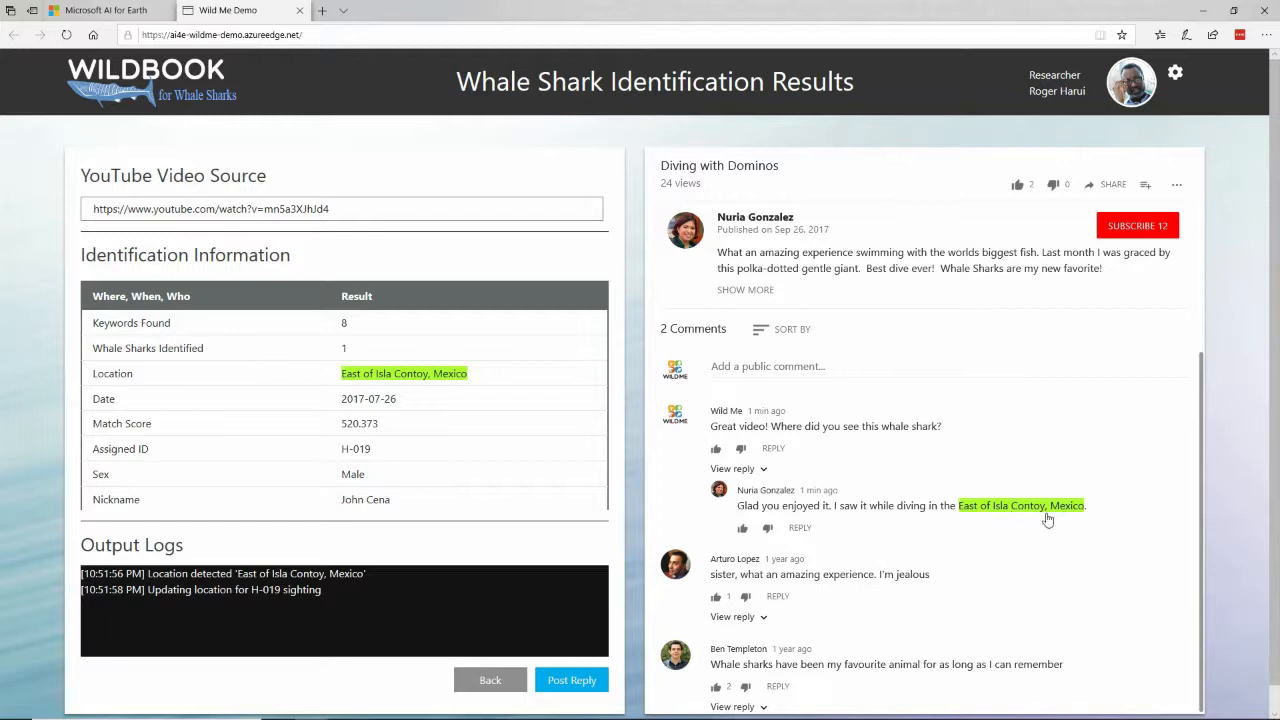
{"action": "mouse_move", "coordinate": [1103, 480]}
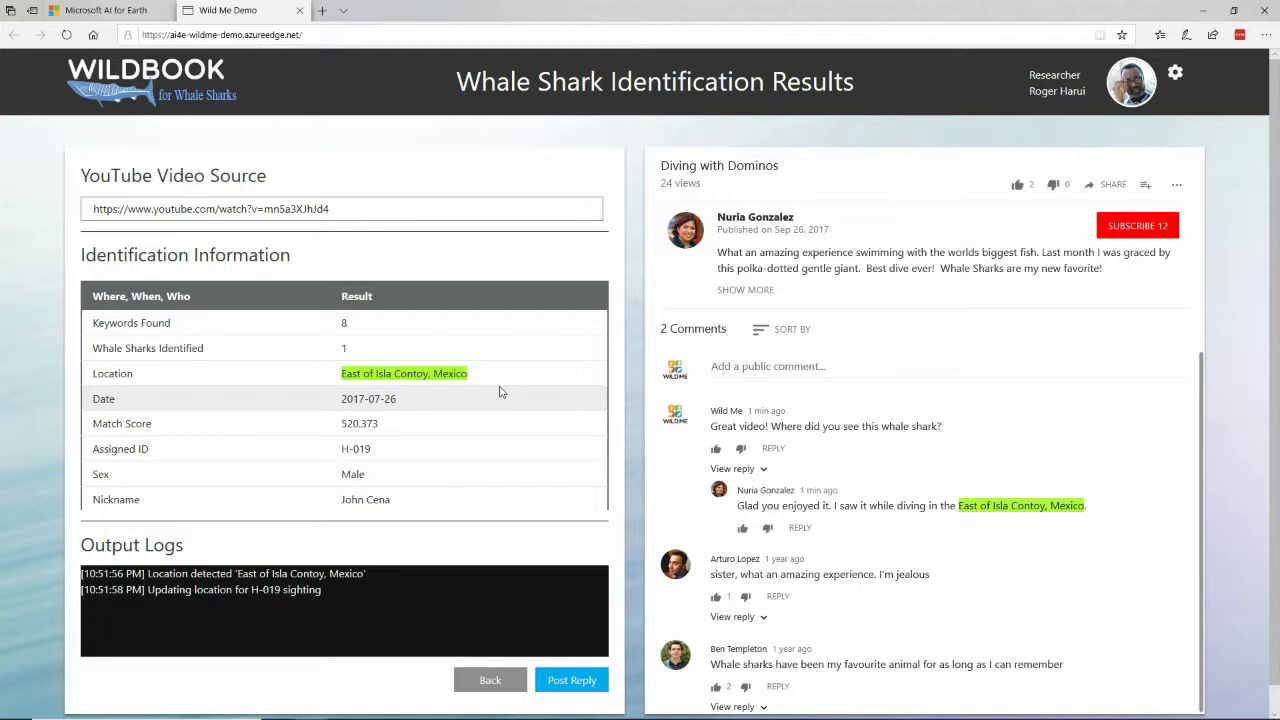
{"action": "mouse_move", "coordinate": [405, 585]}
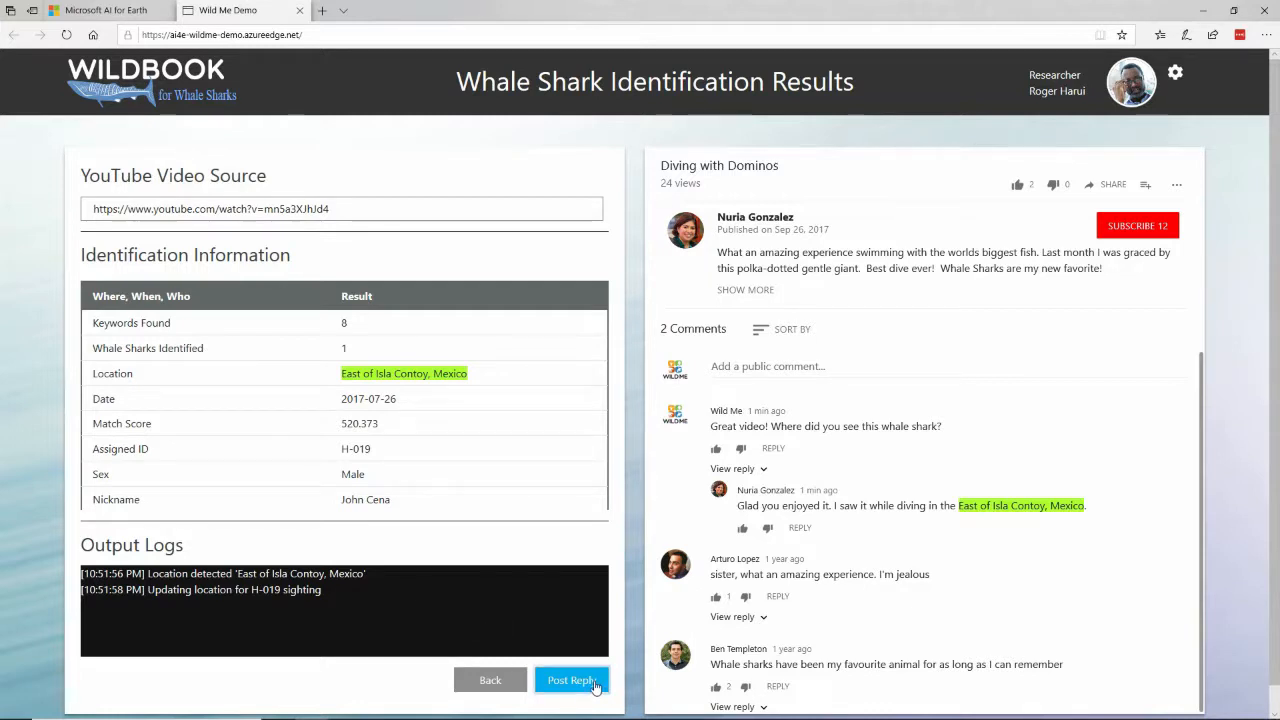
Post the automated H-019 reply with its catalog link to the YouTube thread
{"action": "left_click", "coordinate": [573, 680]}
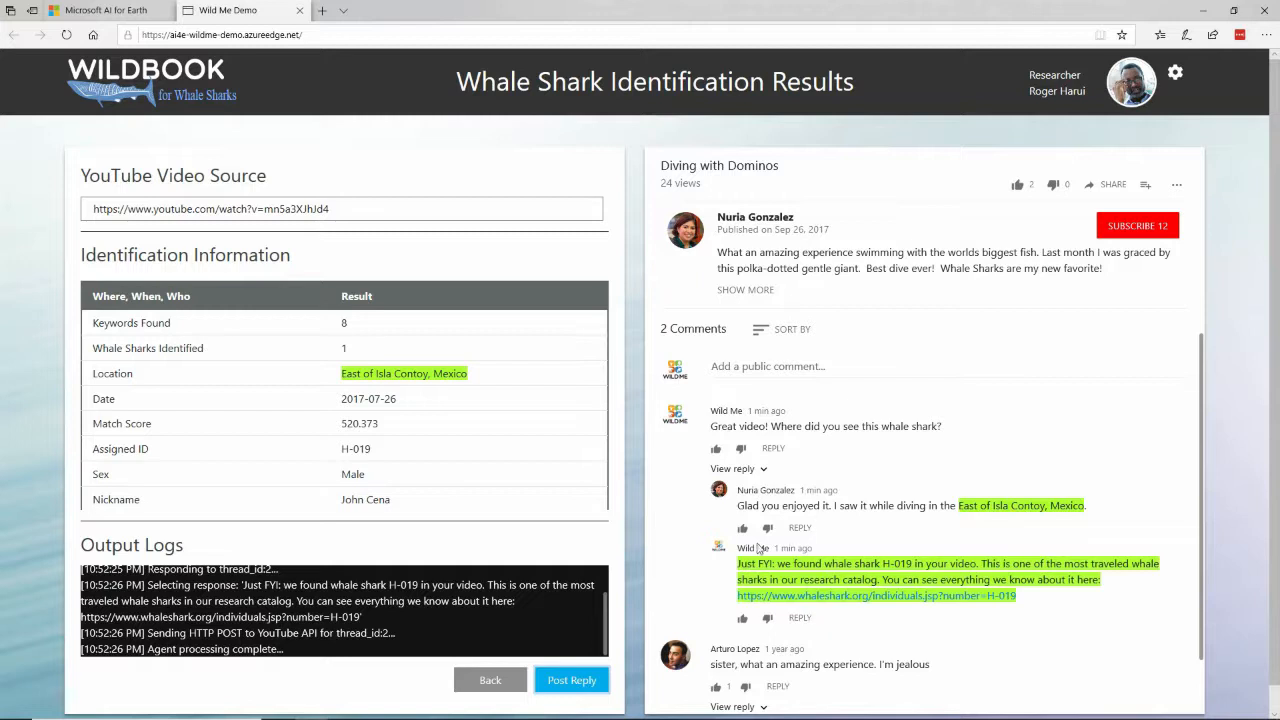
{"action": "mouse_move", "coordinate": [1075, 692]}
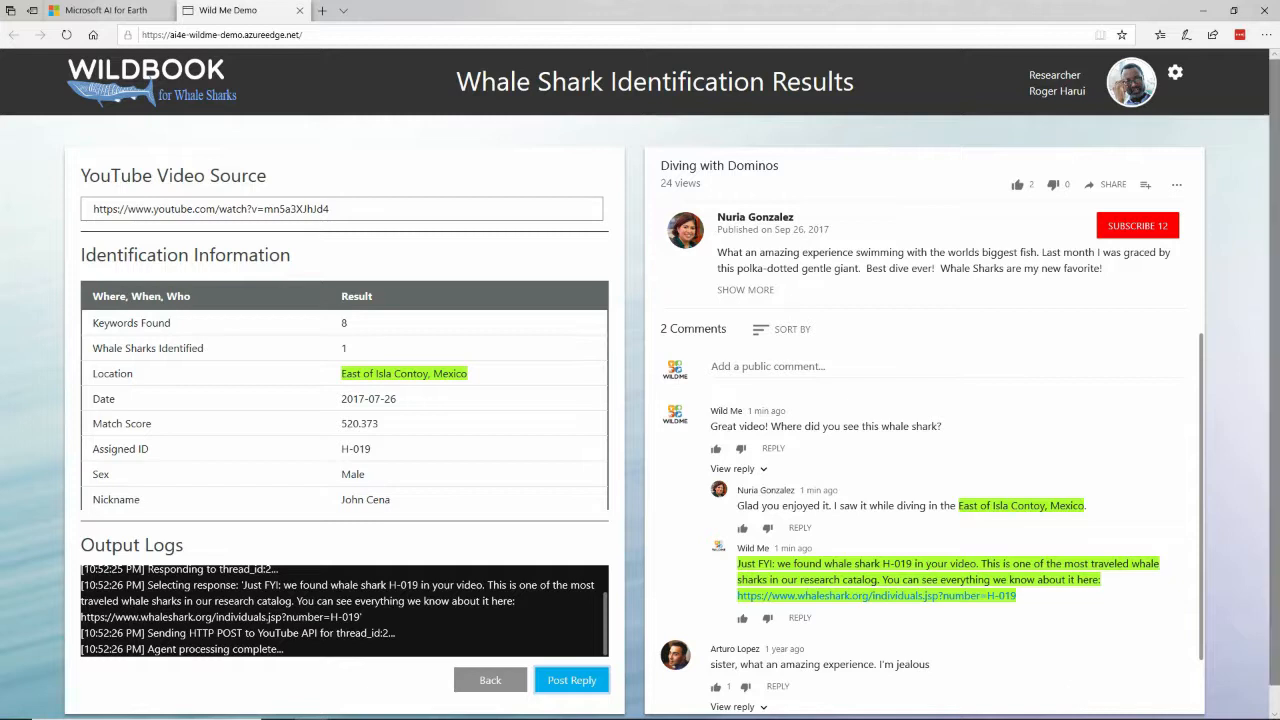
{"action": "mouse_move", "coordinate": [958, 534]}
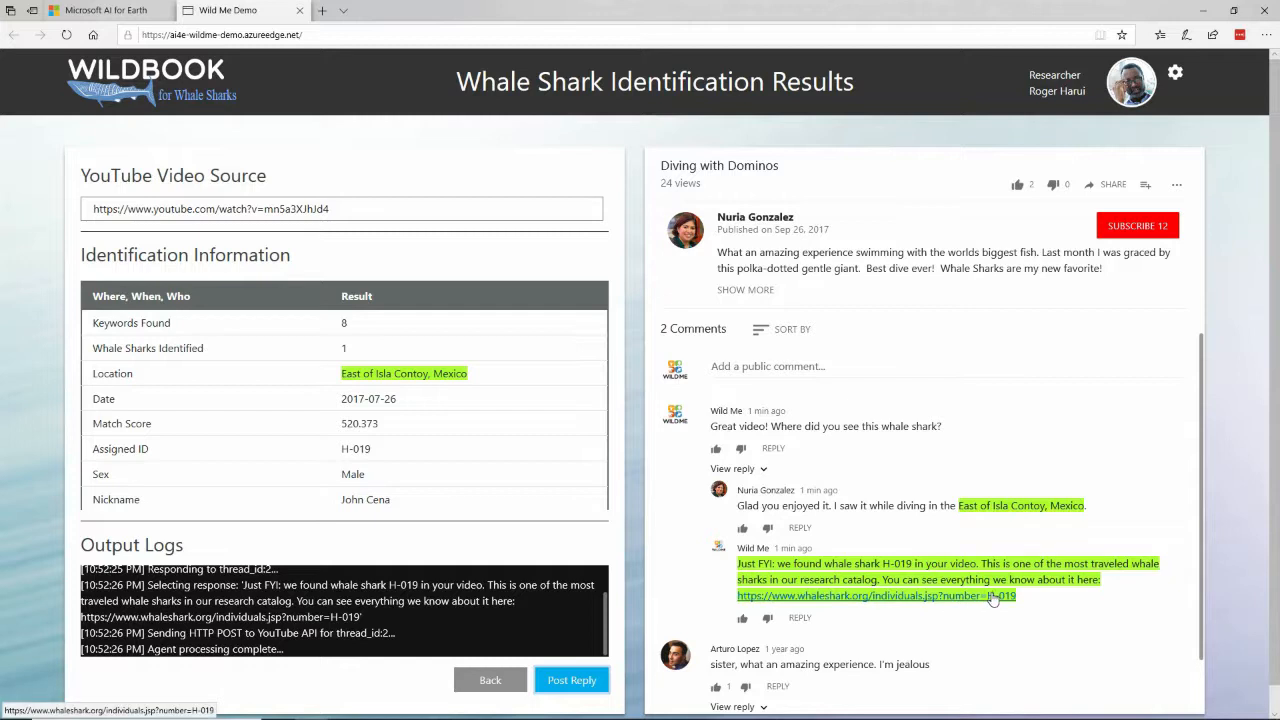
{"action": "mouse_move", "coordinate": [975, 601]}
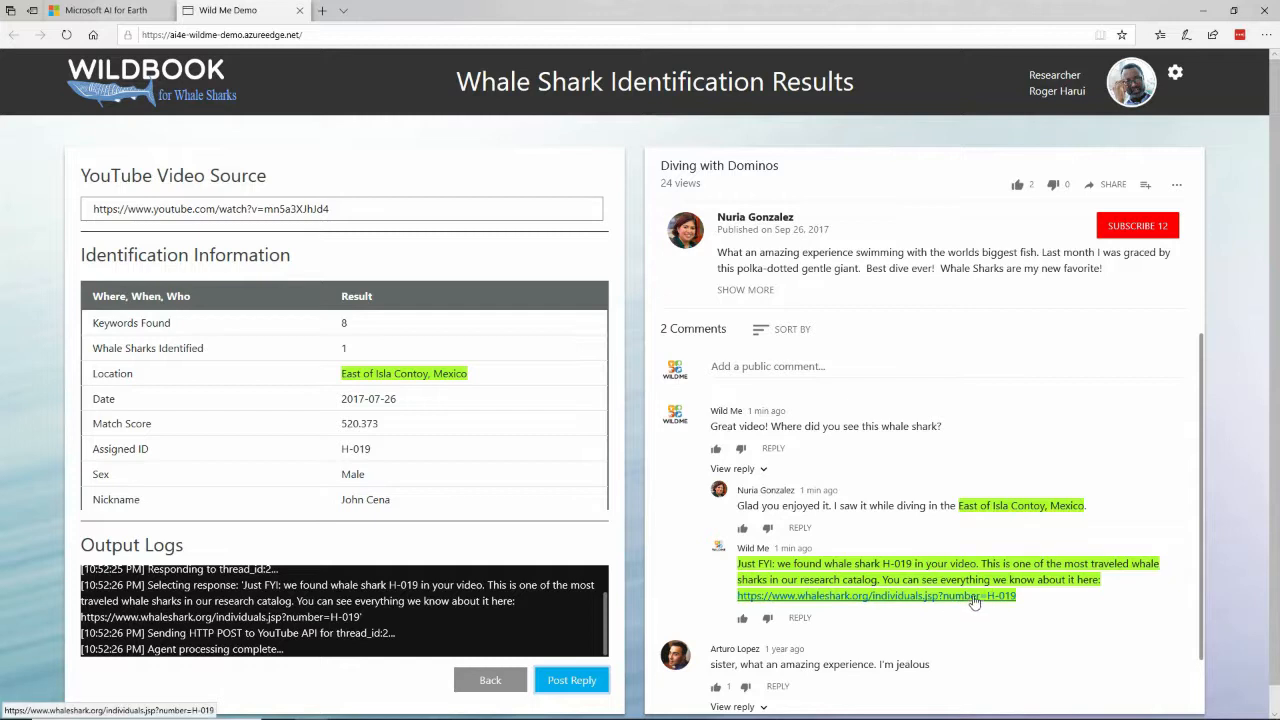
Follow the reply's whaleshark.org link to the H-019 profile and scroll through it
{"action": "left_click", "coordinate": [875, 595]}
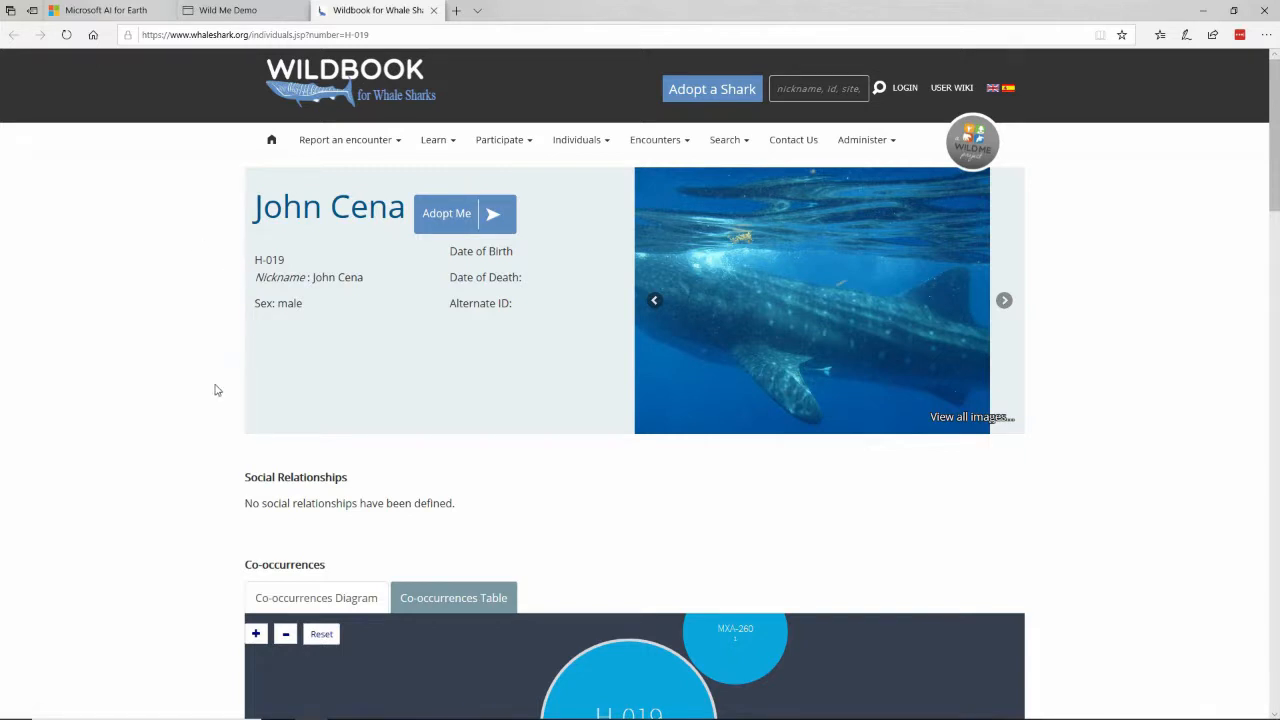
{"action": "scroll", "scroll_direction": "down", "scroll_amount": 3}
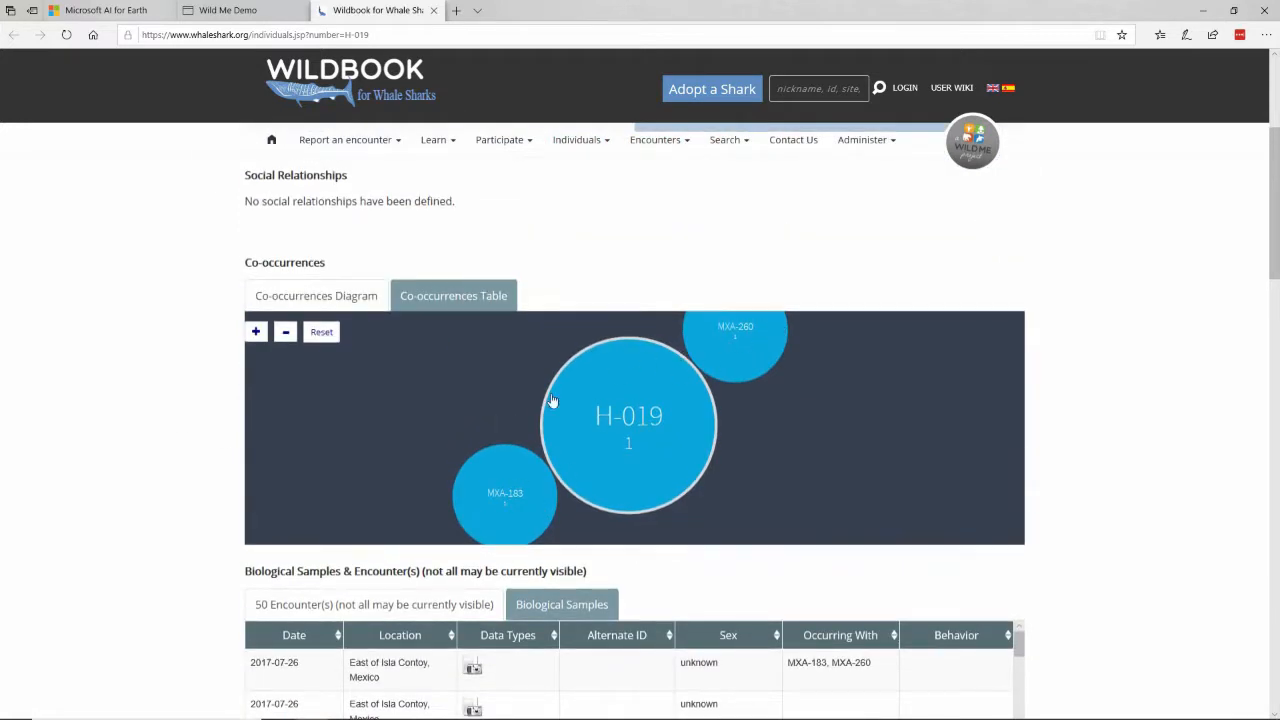
{"action": "mouse_move", "coordinate": [146, 389]}
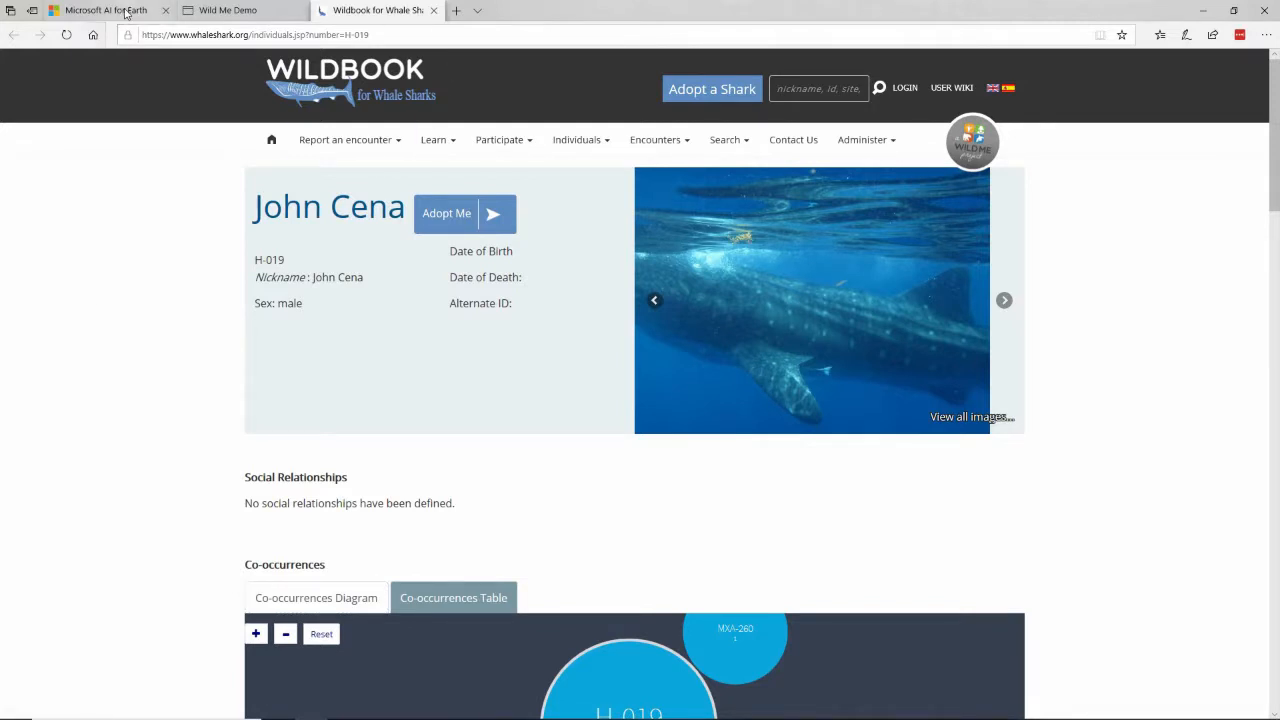
Return to the Microsoft AI for Earth tab and open a new tab
{"action": "left_click", "coordinate": [95, 10]}
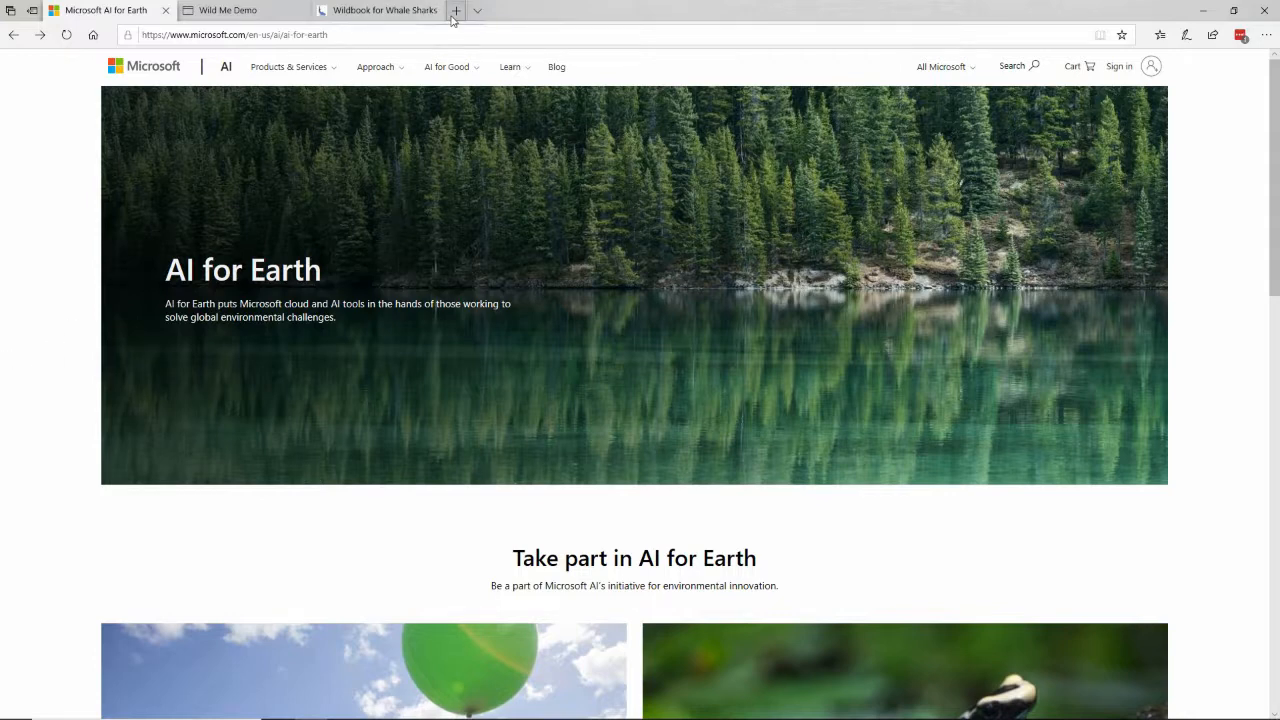
{"action": "left_click", "coordinate": [455, 10]}
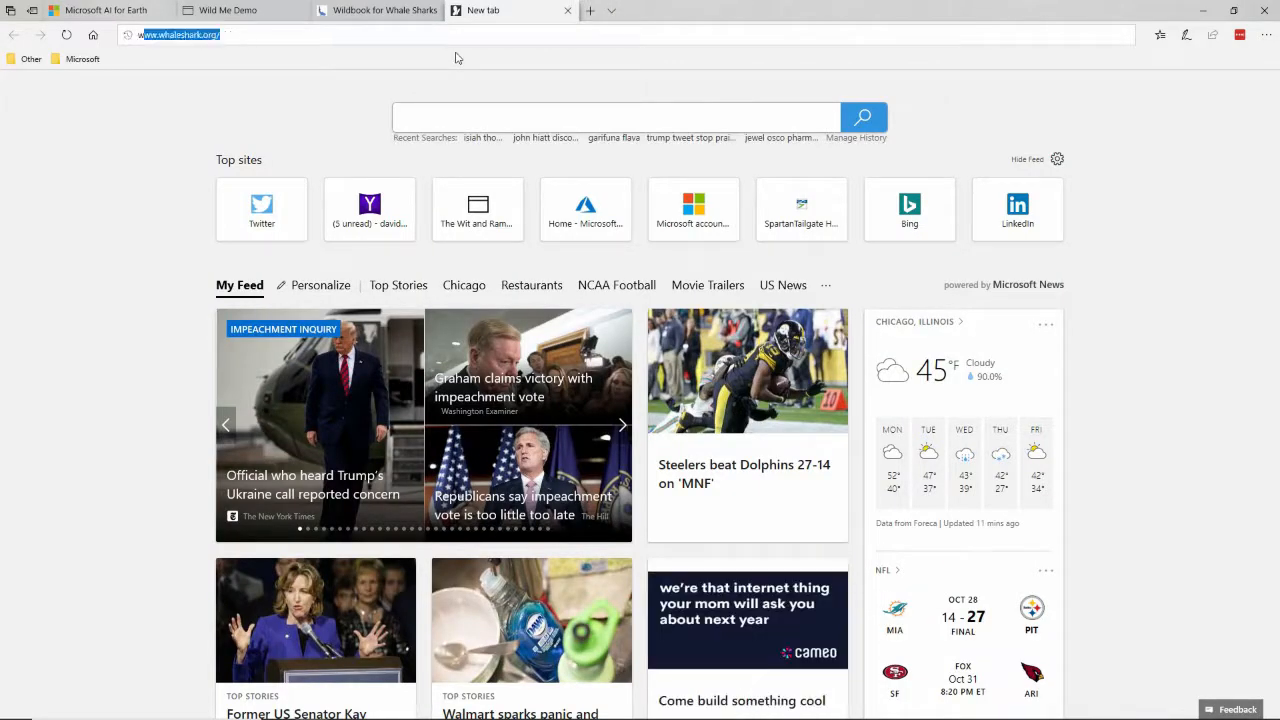